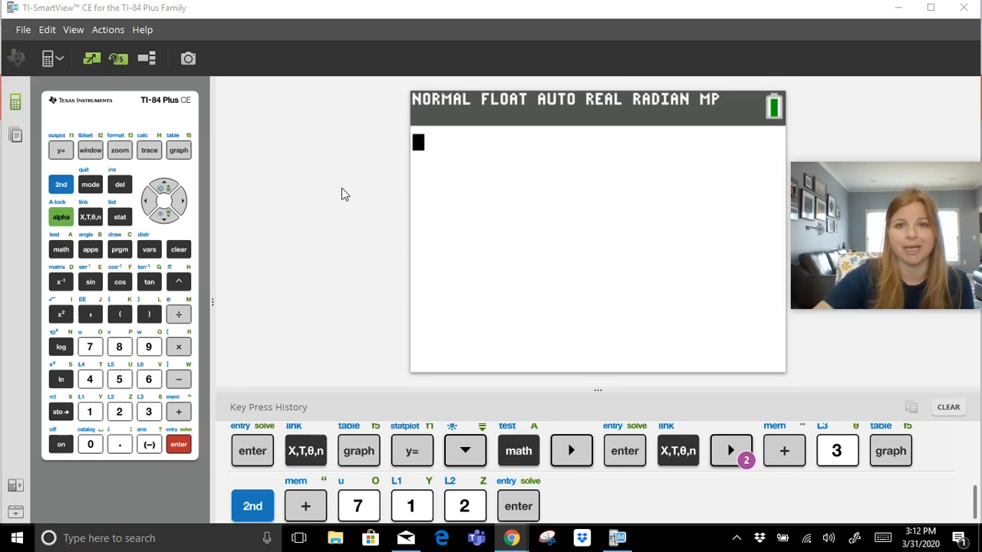
mouse_move(236, 193)
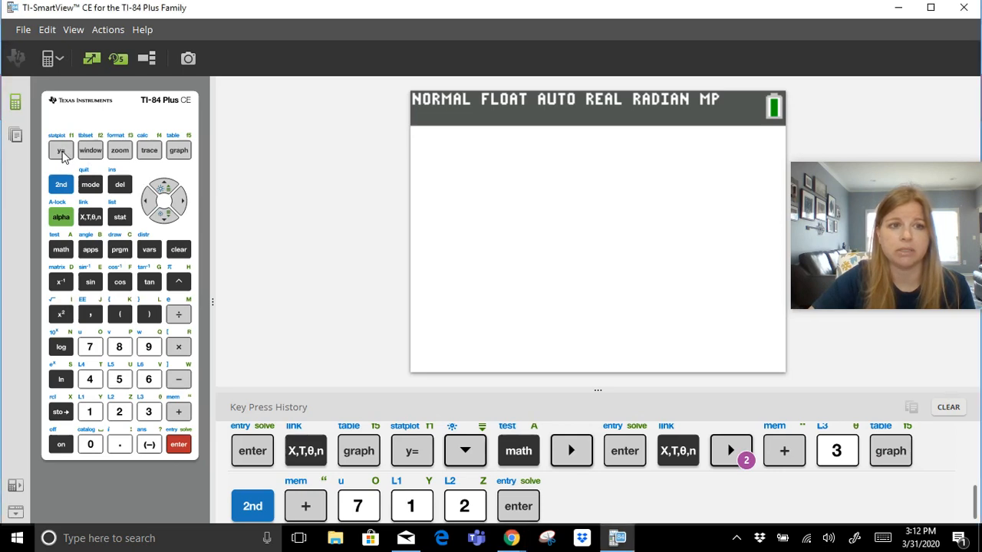
Step: Enter Y1 = abs(X) in the function editor and graph it as a V through the origin
click(62, 151)
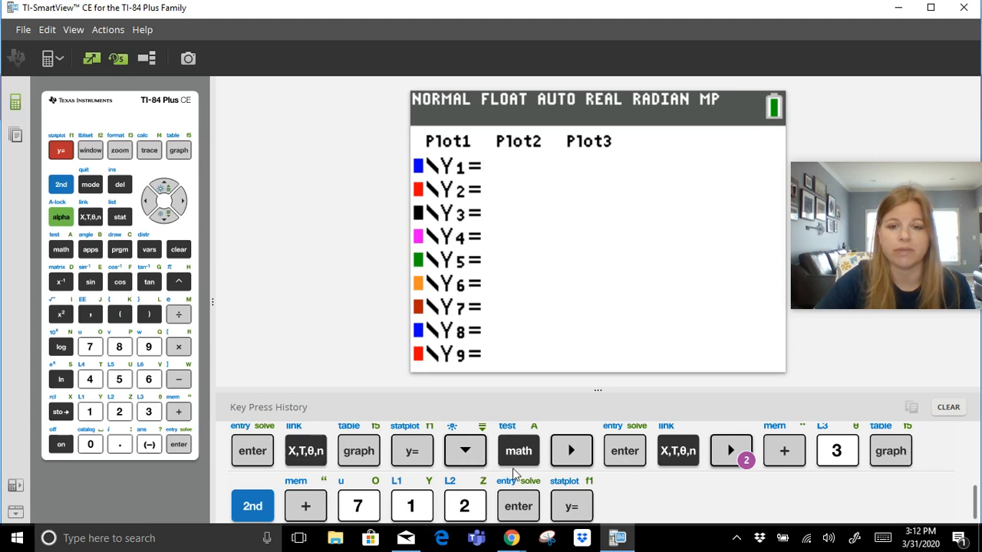
mouse_move(576, 506)
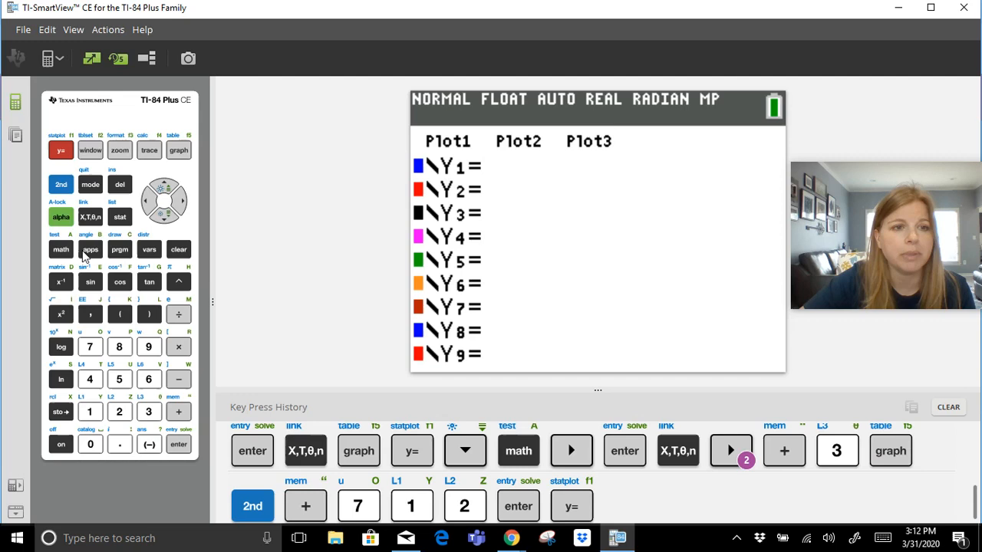
click(62, 249)
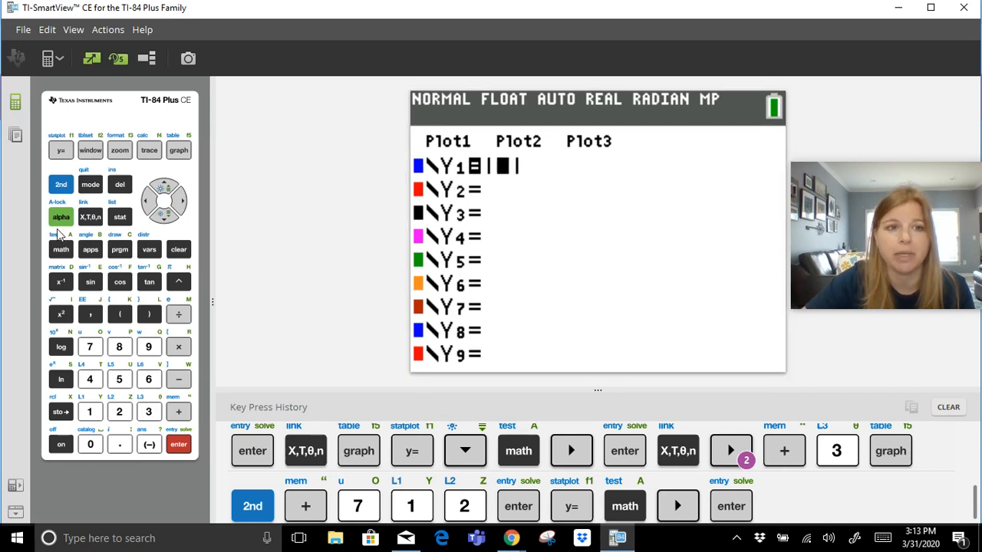
click(89, 216)
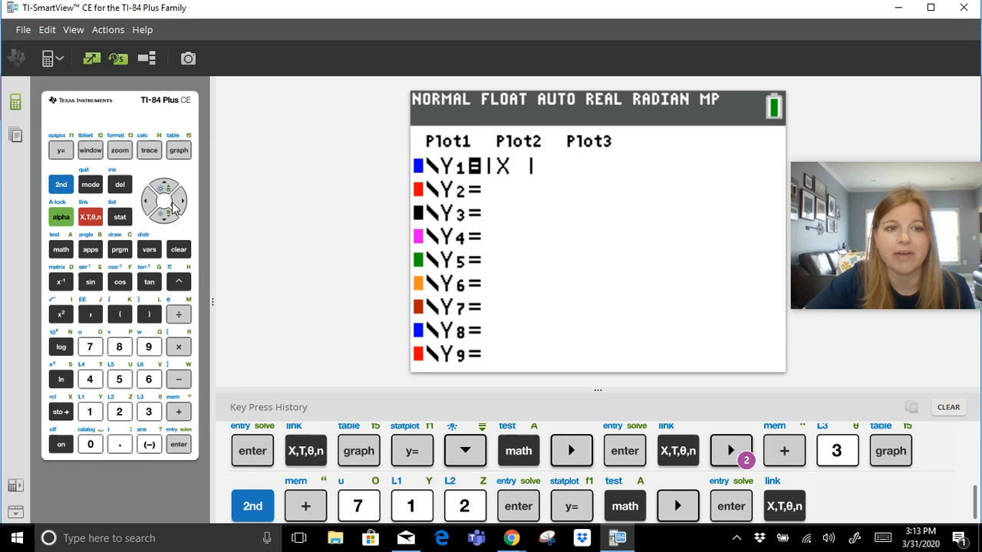
click(184, 201)
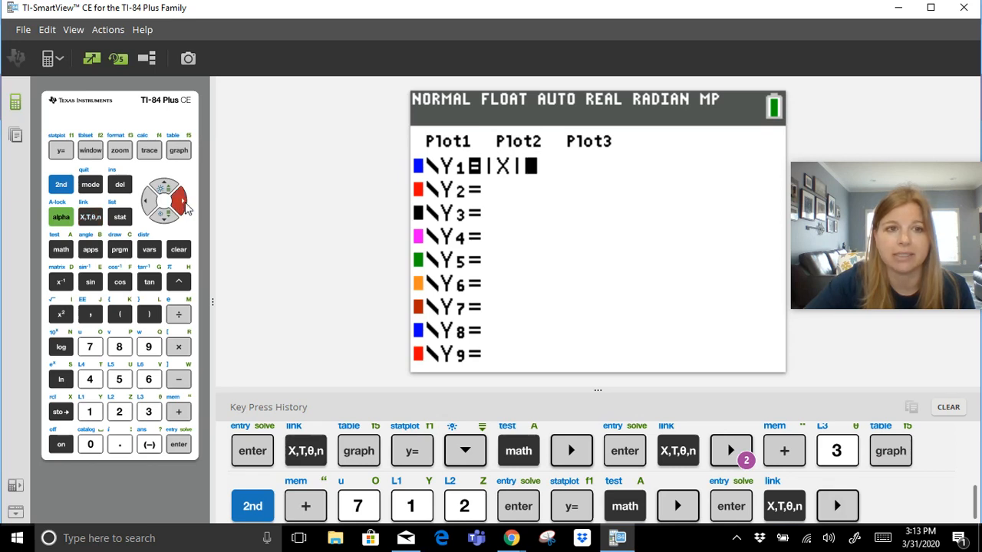
click(178, 151)
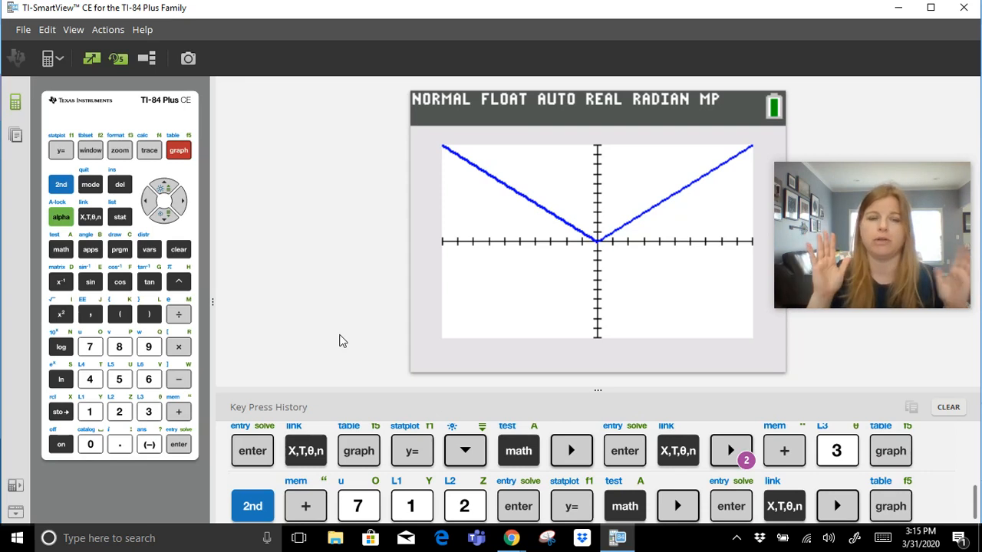
mouse_move(346, 273)
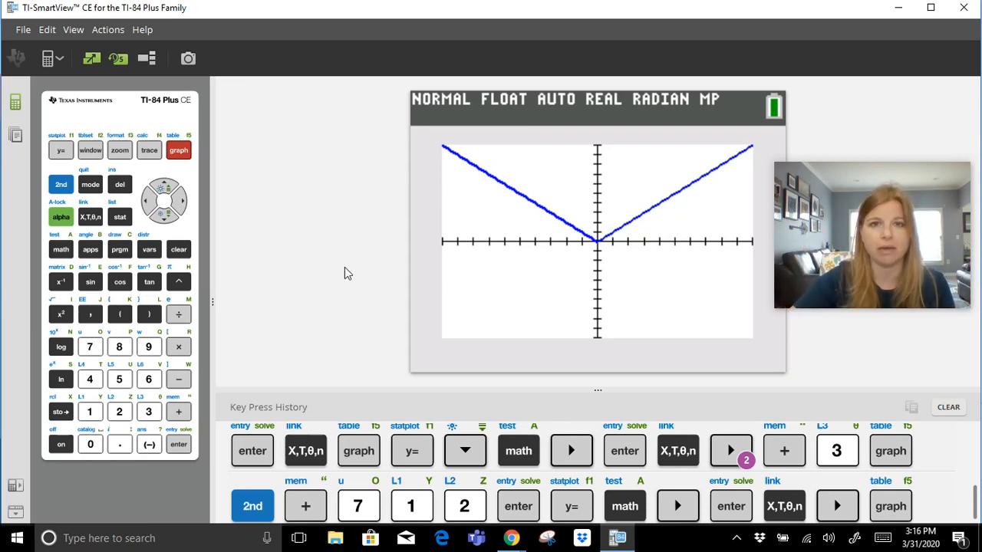
mouse_move(89, 150)
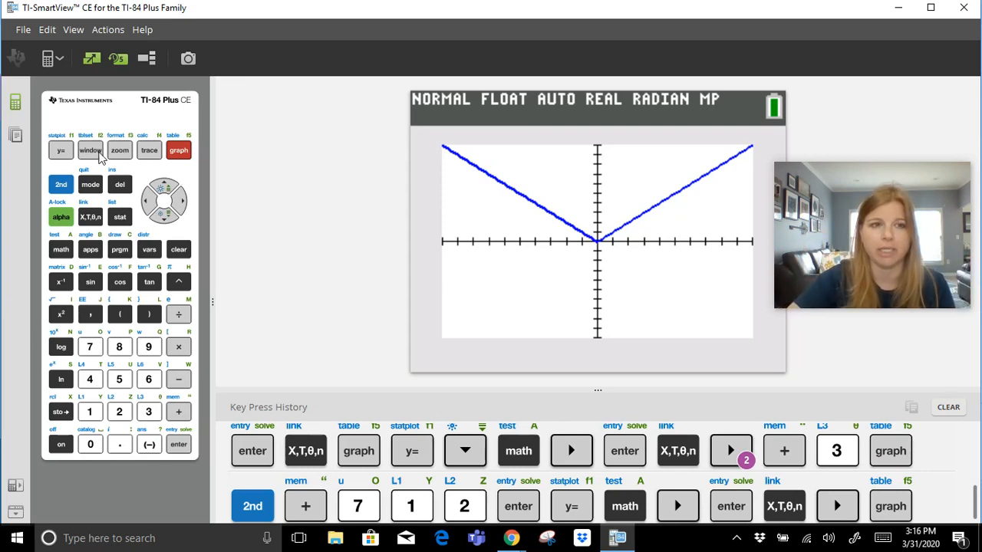
Step: Set Ymin to −6 and Ymax to 6 in WINDOW, then redraw the |X| graph steeper
click(89, 150)
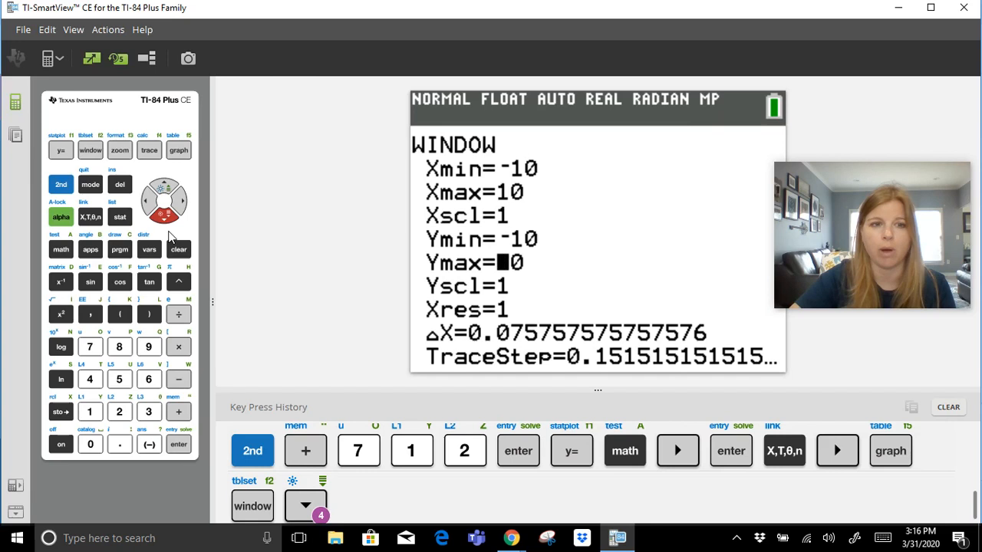
click(163, 185)
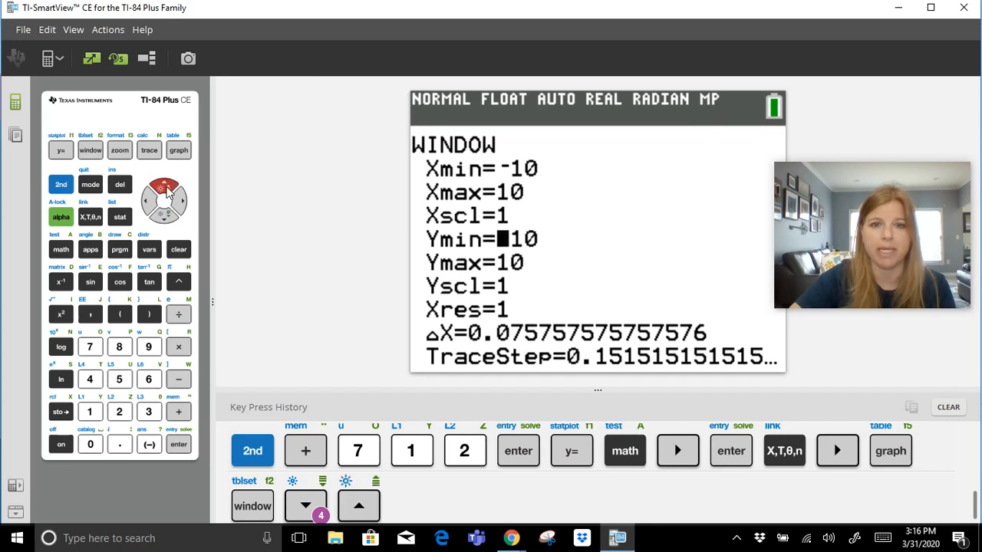
click(178, 249)
text(6)
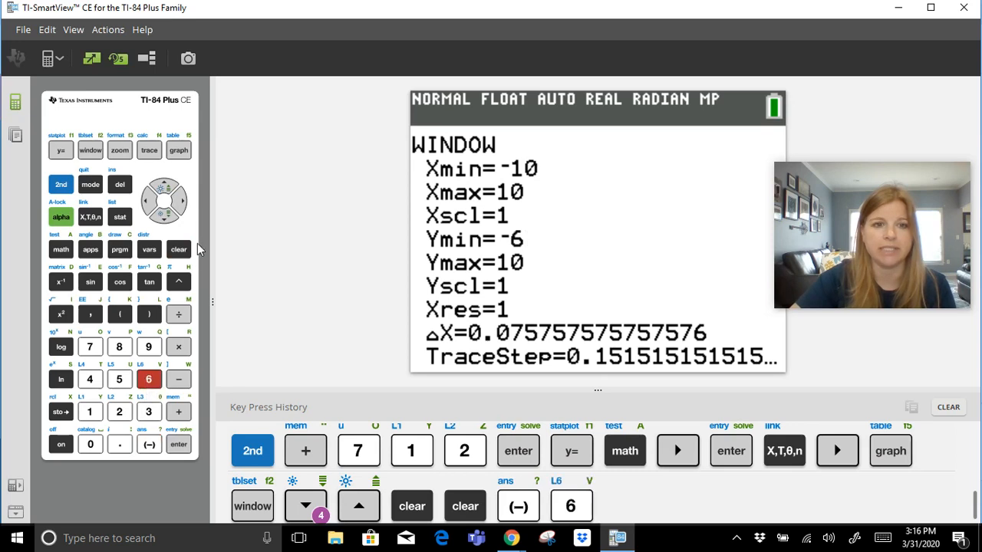
click(178, 248)
text(6)
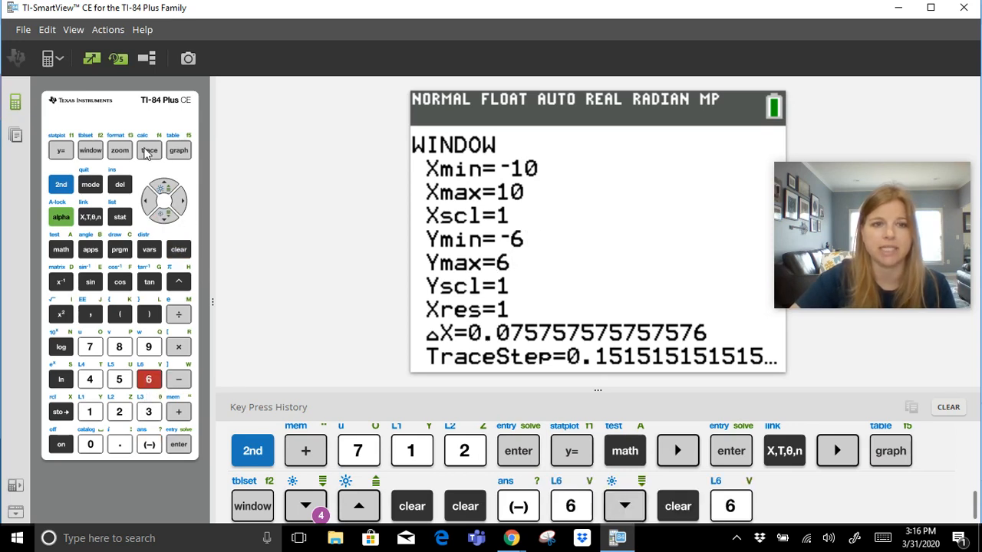
click(178, 151)
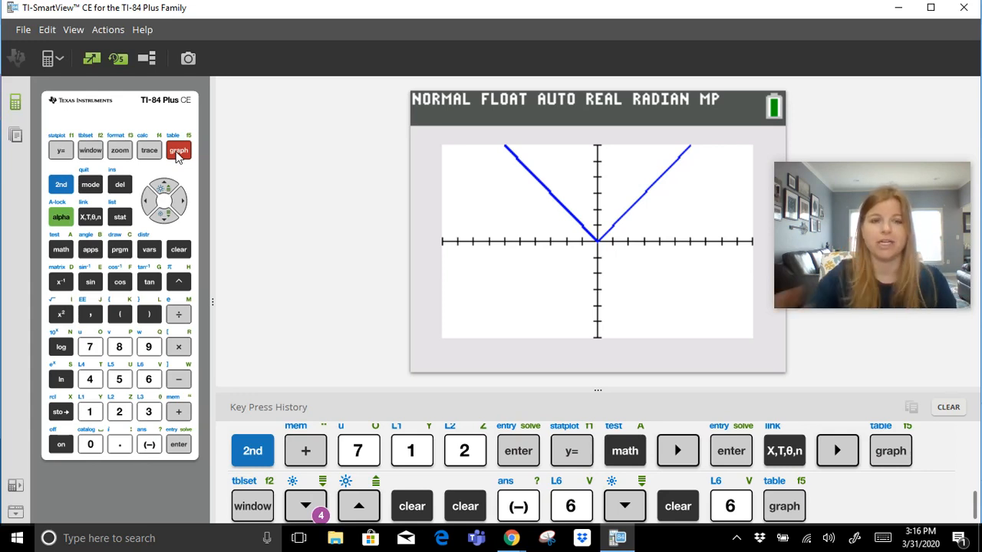
mouse_move(233, 218)
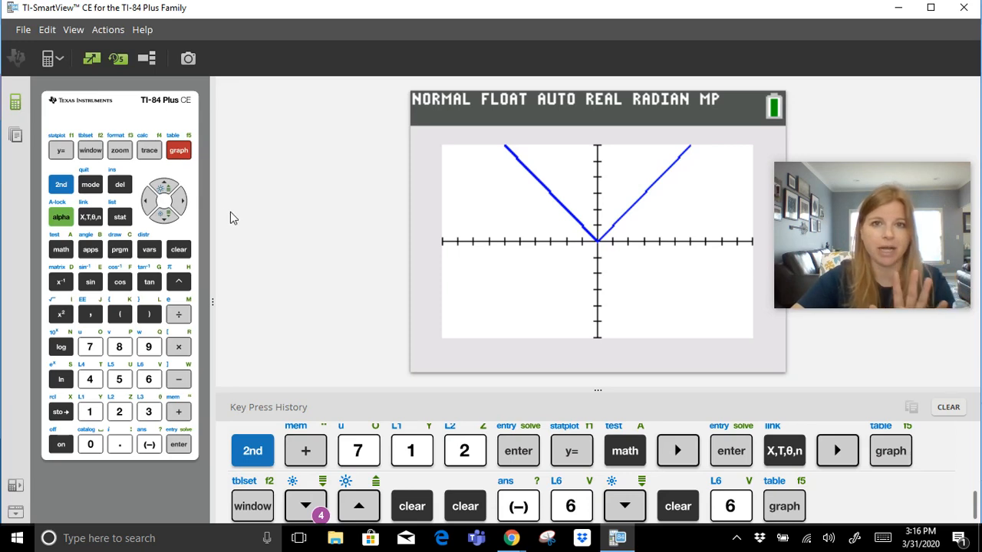
Step: Enter Y2 = abs(X)+3 and graph it as a second V three units above Y1
click(62, 150)
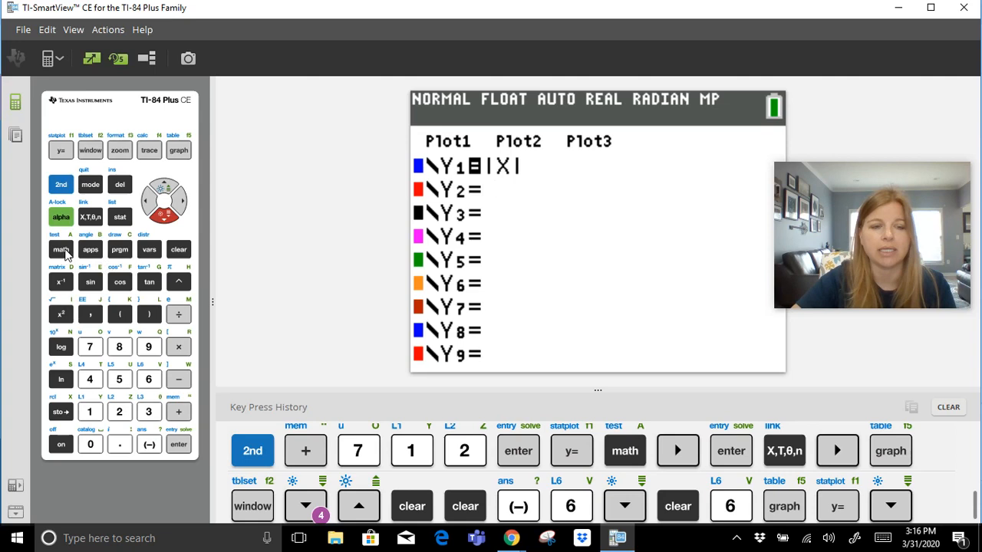
click(61, 249)
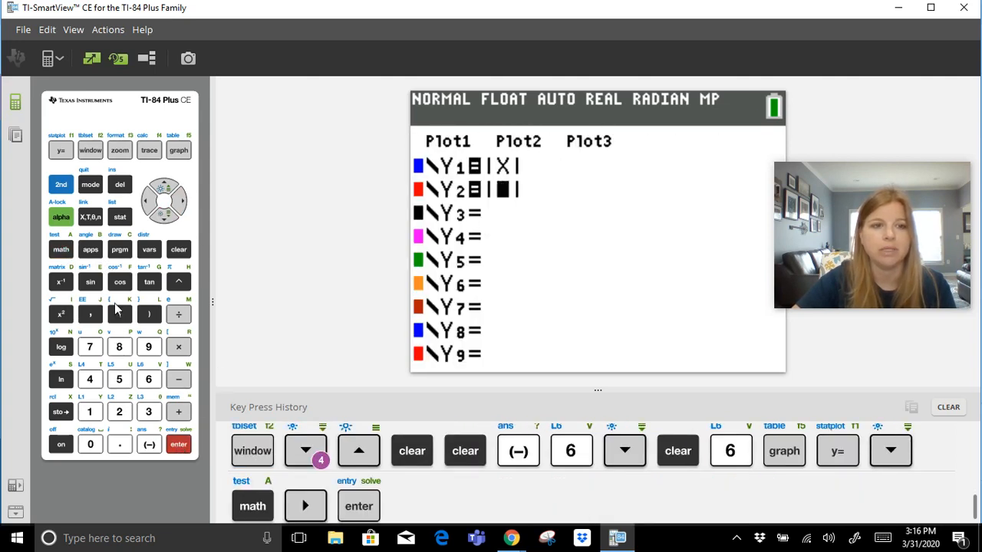
click(89, 217)
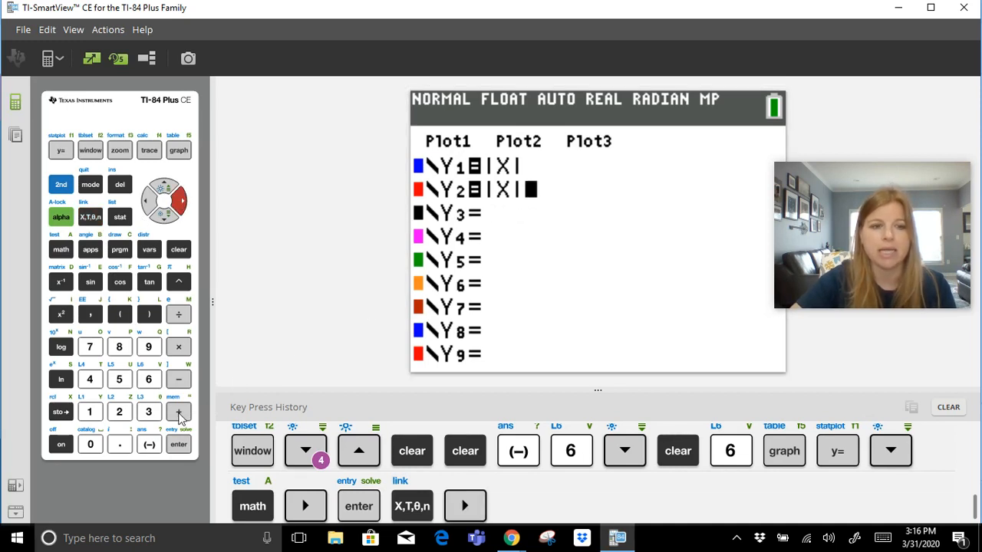
click(148, 412)
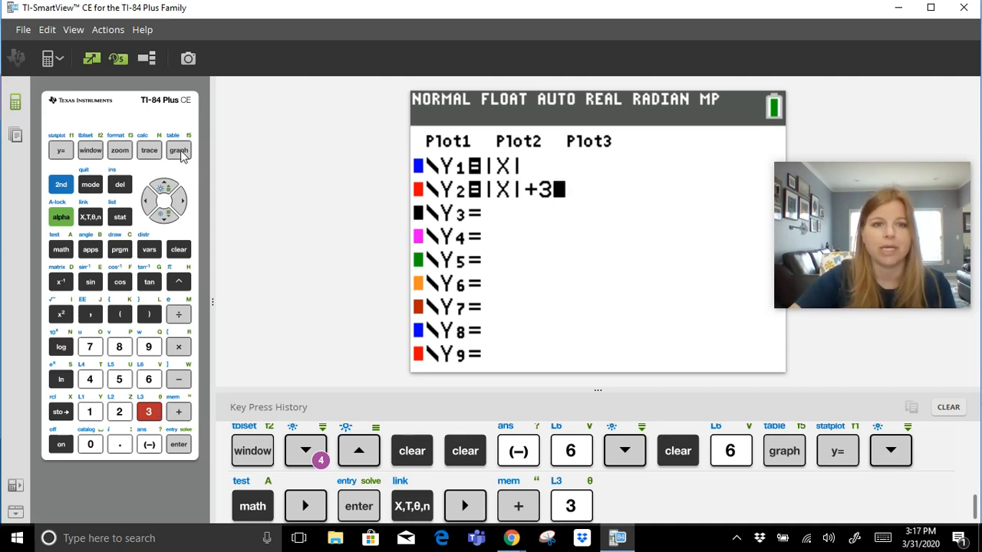
click(178, 150)
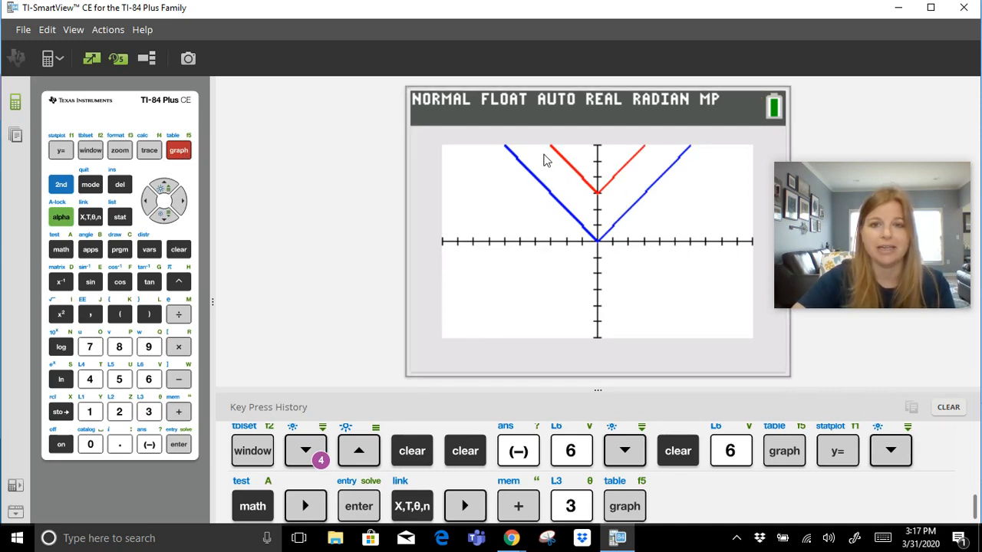
mouse_move(622, 161)
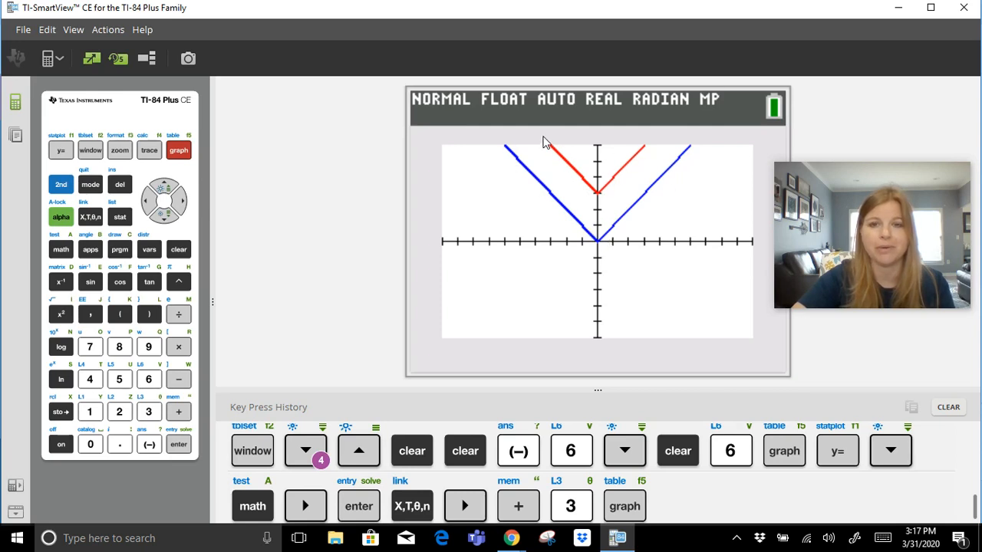
Step: Trace Y2 to read its vertex at X=0, Y=3, then return to the equation list
click(149, 151)
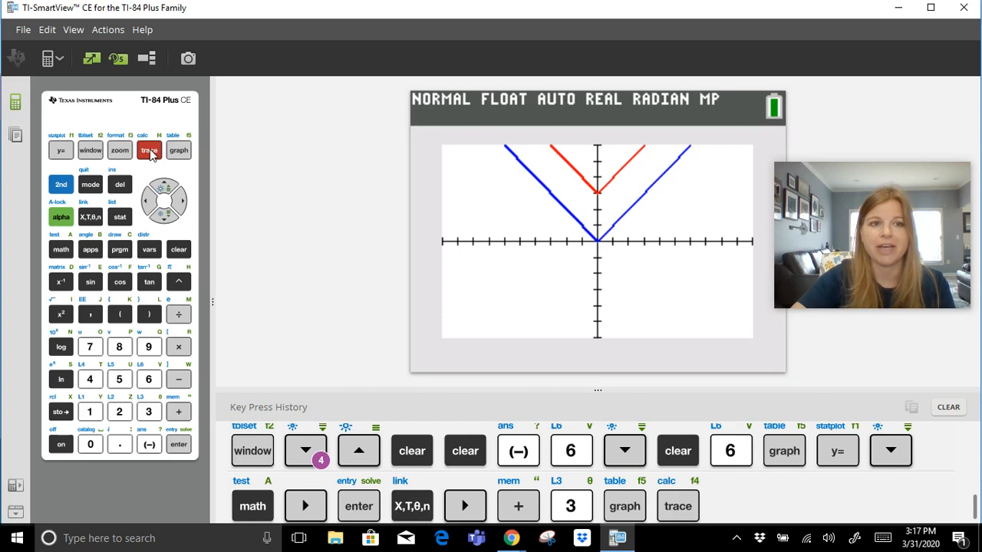
click(149, 150)
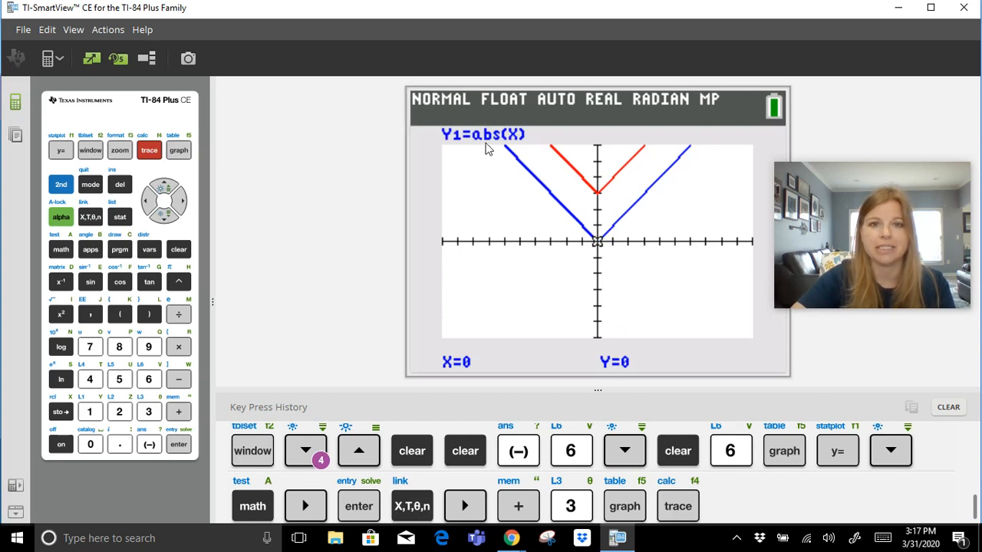
mouse_move(163, 190)
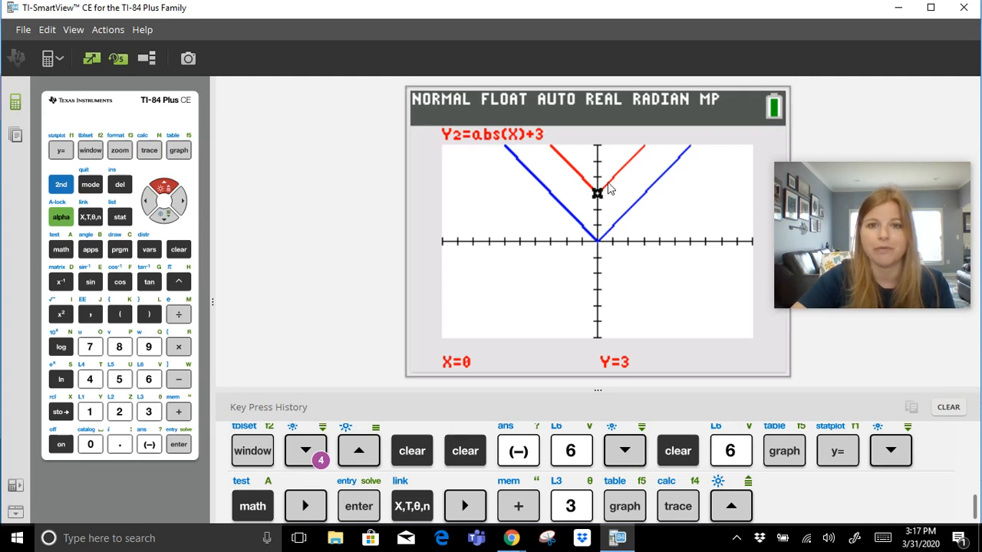
mouse_move(520, 369)
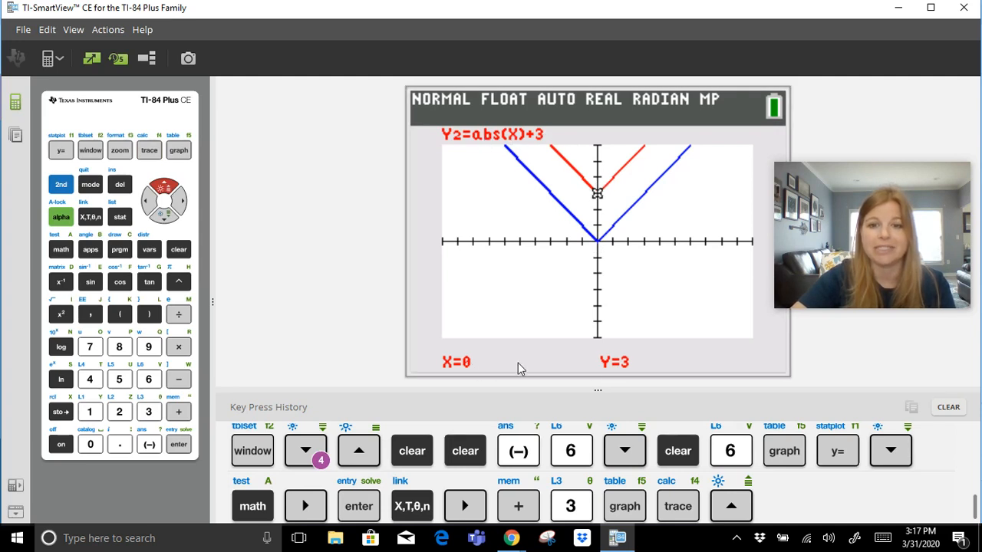
mouse_move(606, 373)
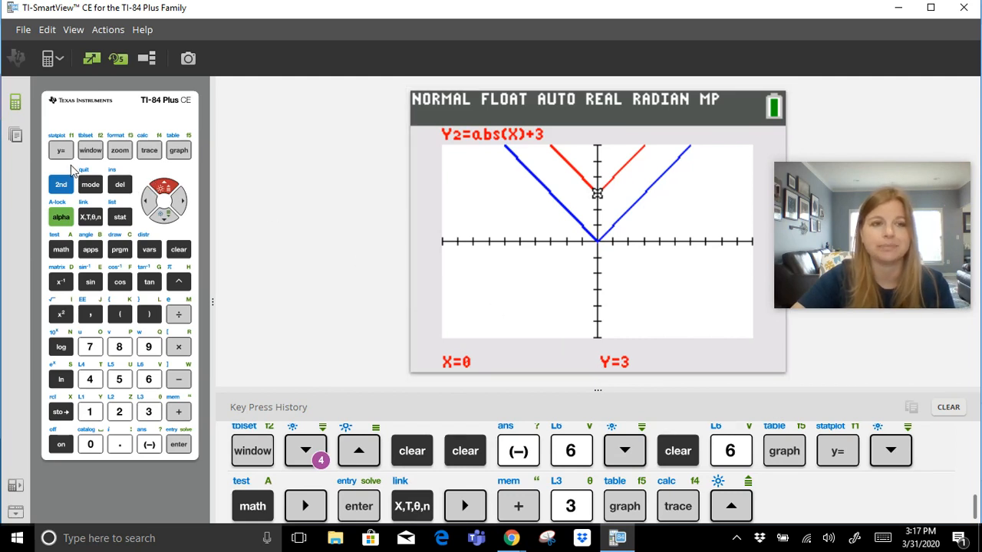
click(61, 150)
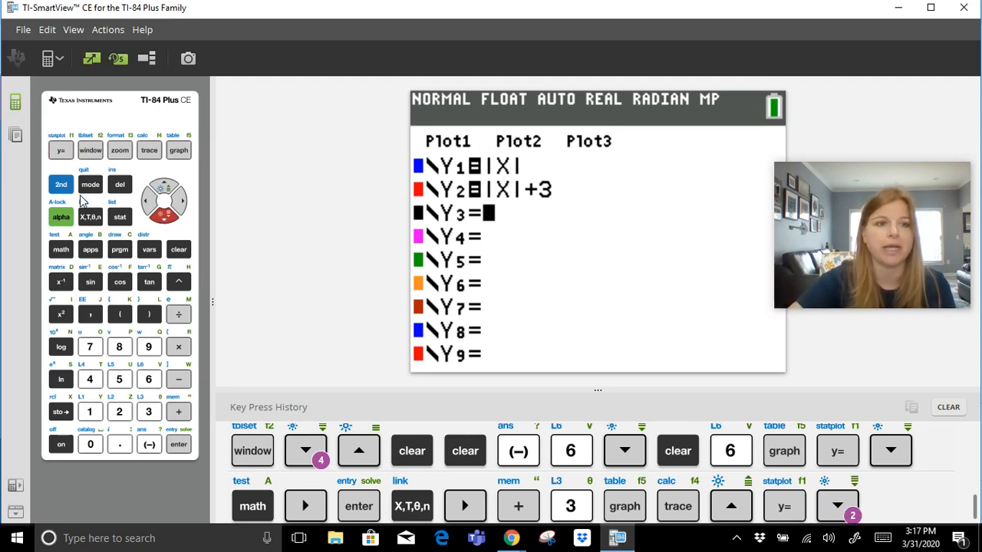
Step: Enter Y3 = abs(X−2)+1 and graph the three V-shapes together
click(62, 249)
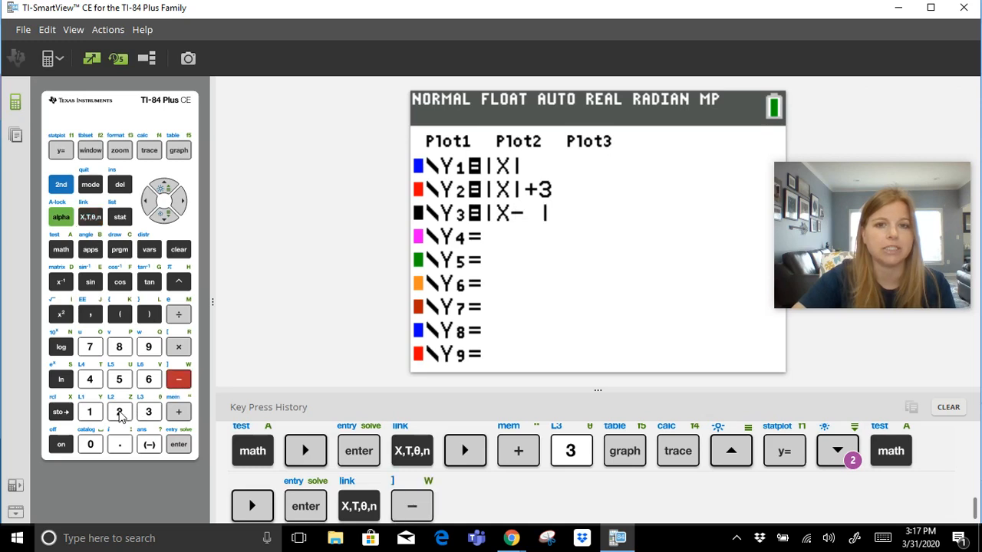
click(119, 411)
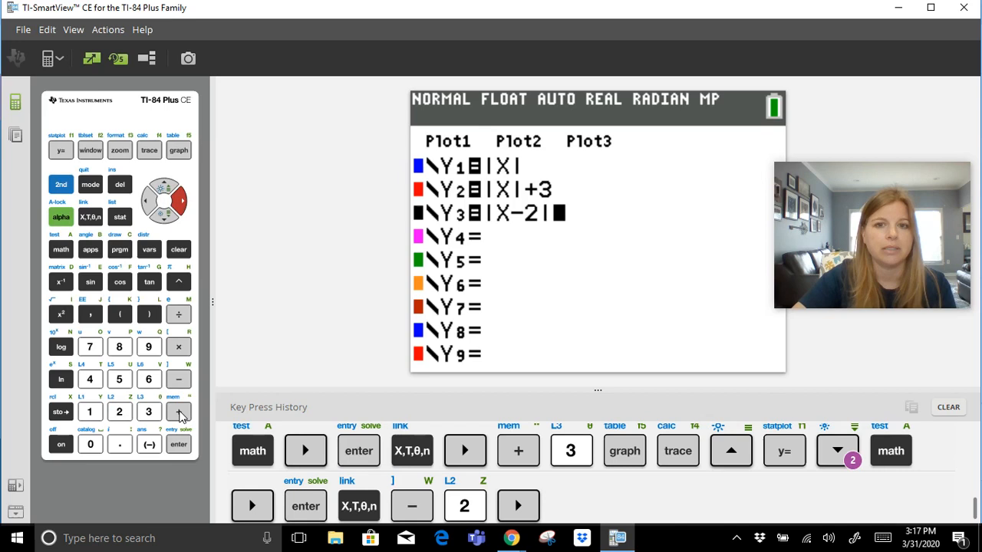
click(89, 411)
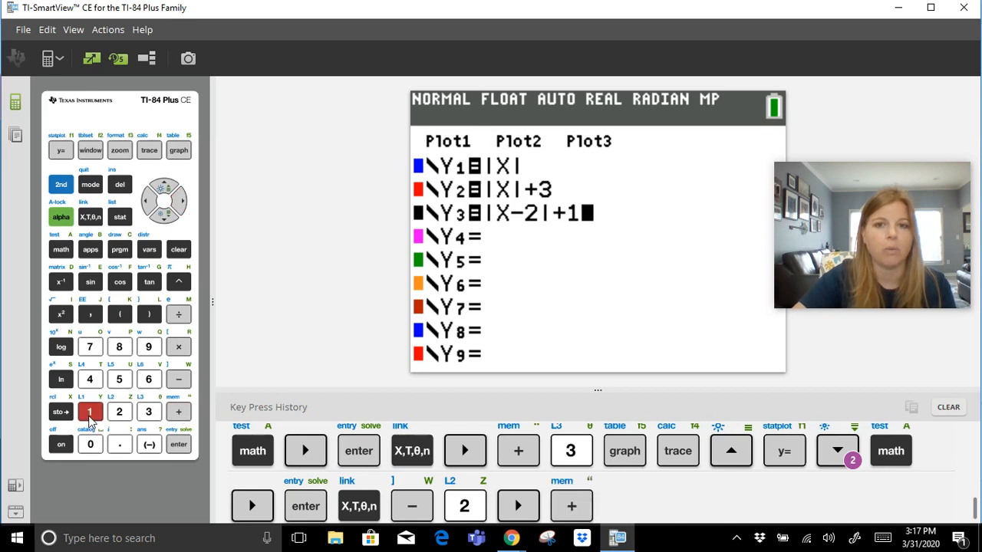
click(89, 411)
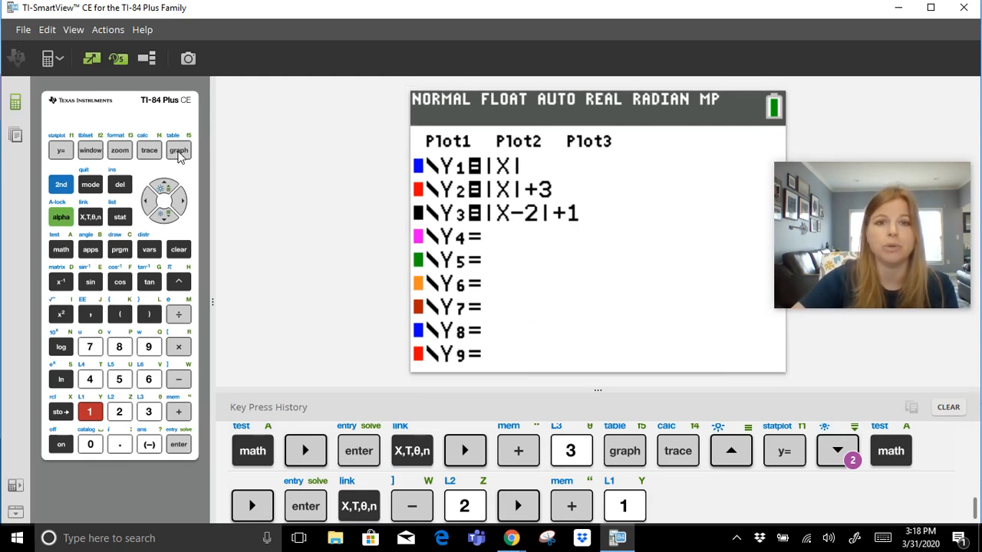
click(178, 151)
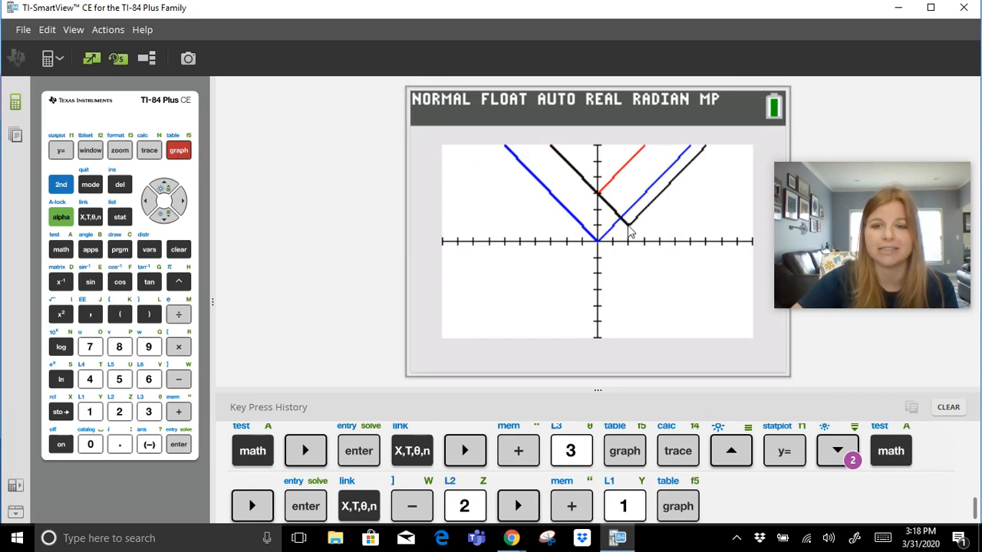
mouse_move(629, 245)
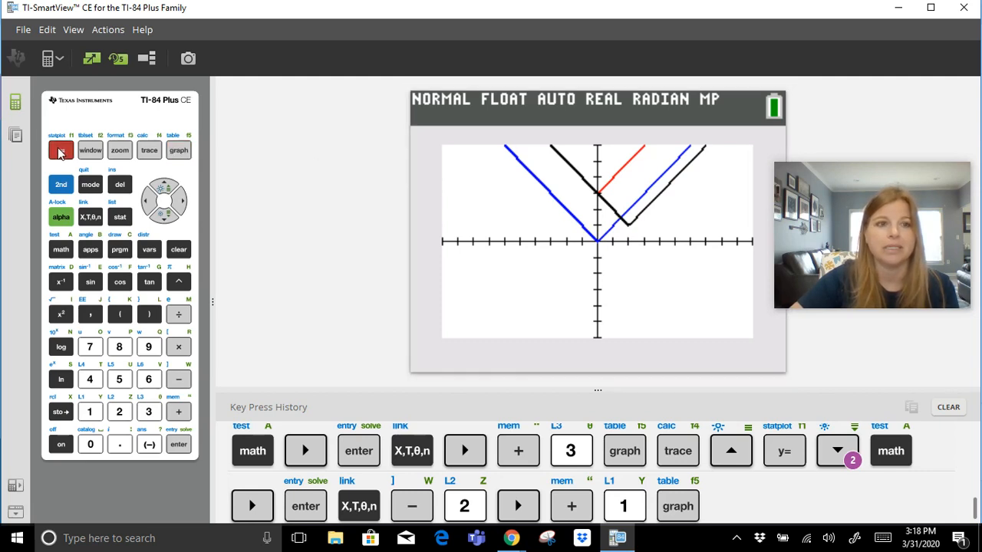
Step: Return from the three-V graph to the equation list
click(61, 151)
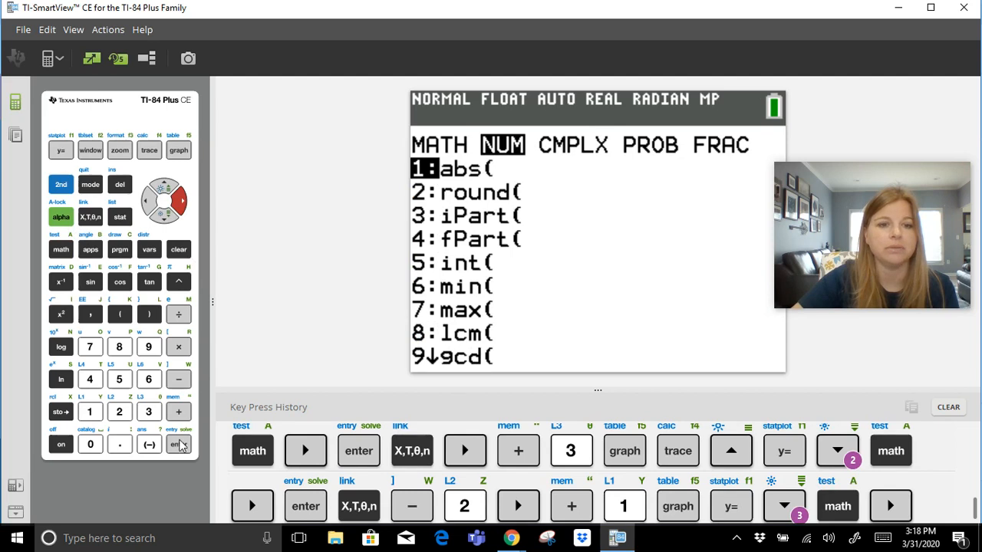
Step: Enter Y4 = abs(X+4)−2 beneath the three earlier equations
click(62, 151)
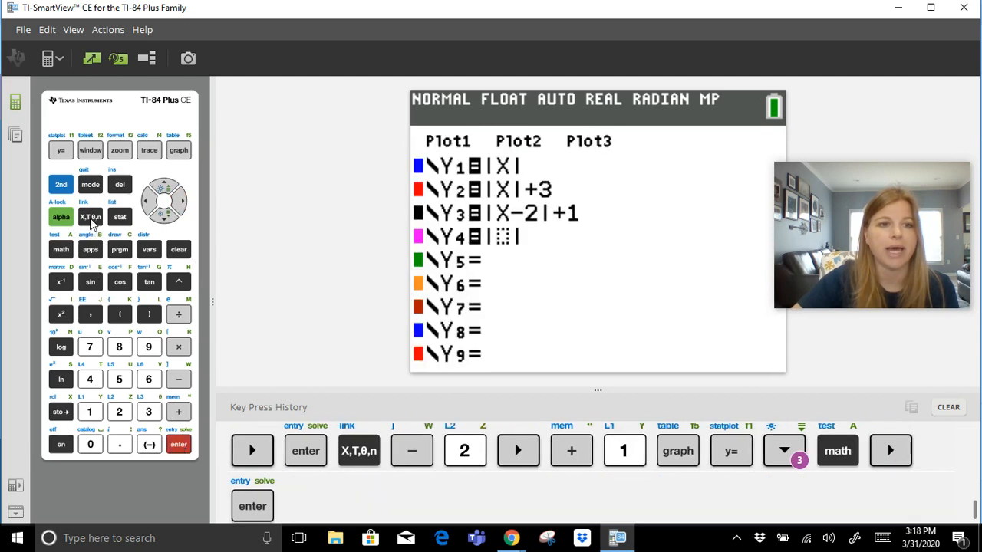
click(178, 411)
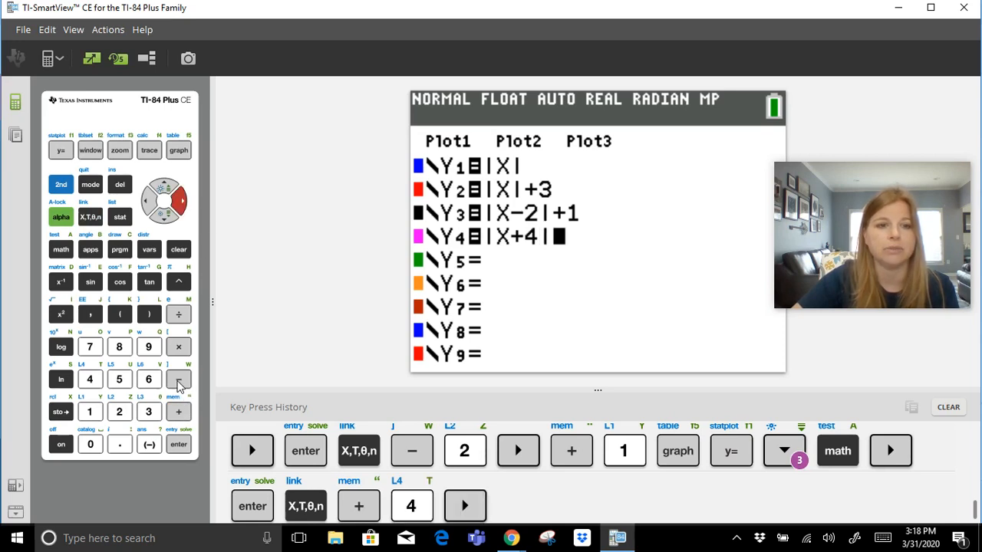
click(119, 412)
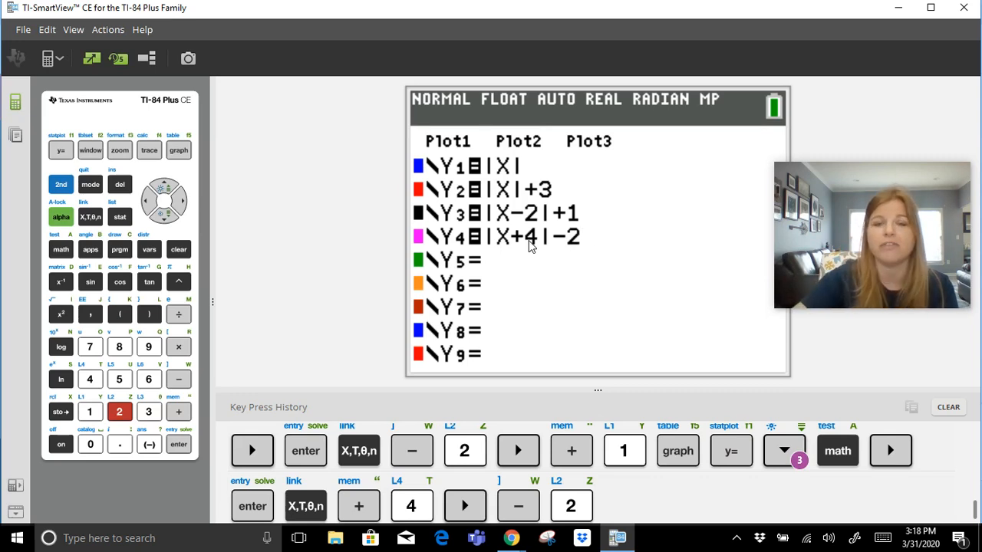
mouse_move(545, 252)
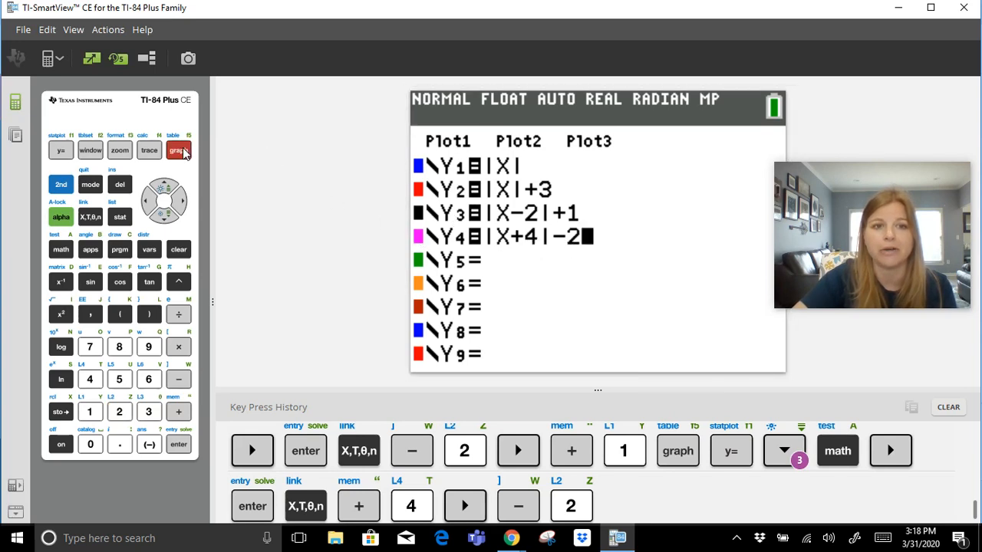
Step: Graph all four V-shapes, Y4 with vertex near (−4, −2), then return to the equation list
click(178, 150)
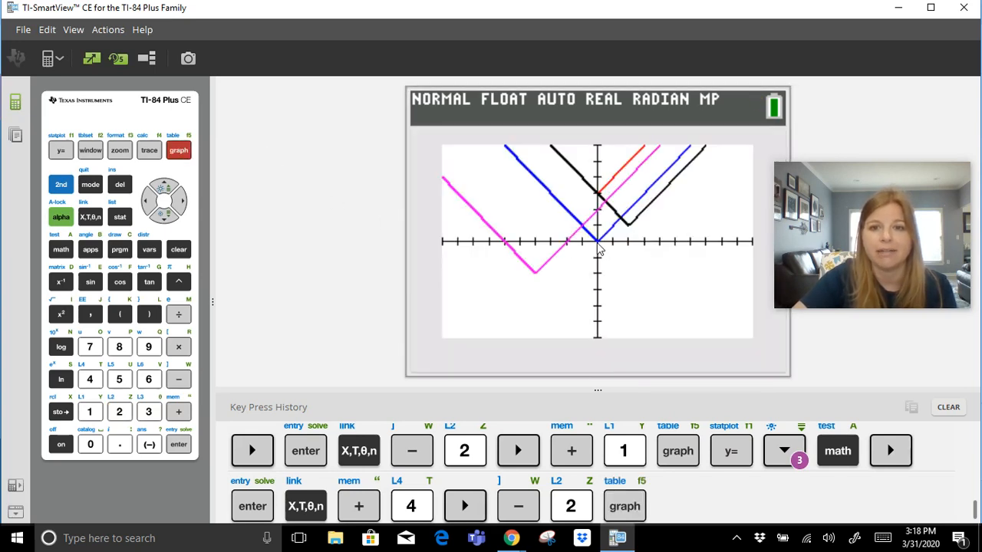
mouse_move(538, 247)
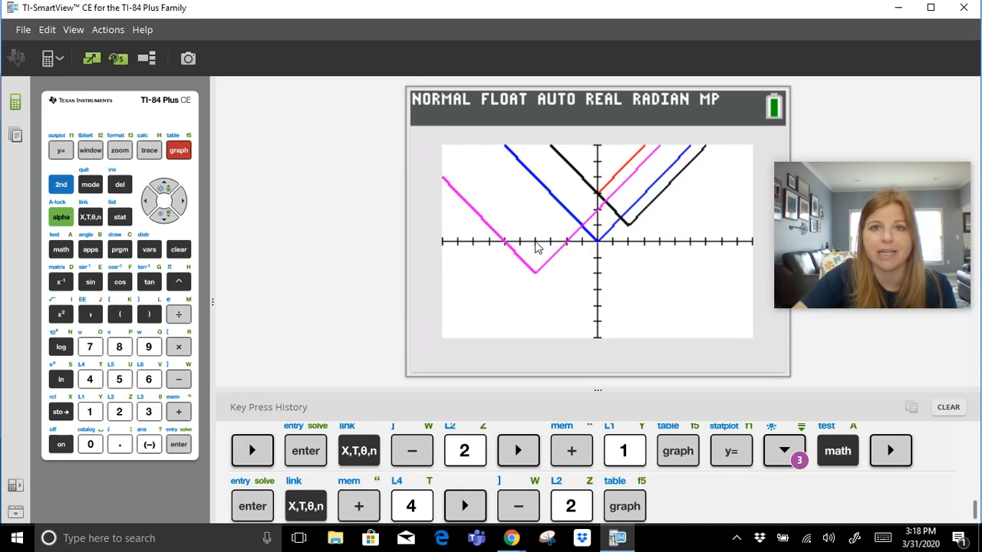
mouse_move(537, 279)
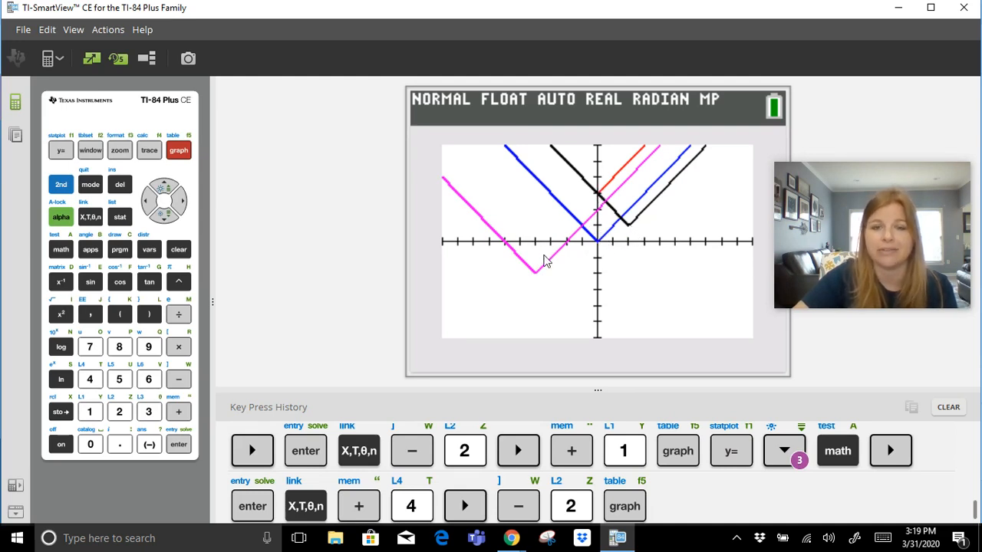
click(61, 151)
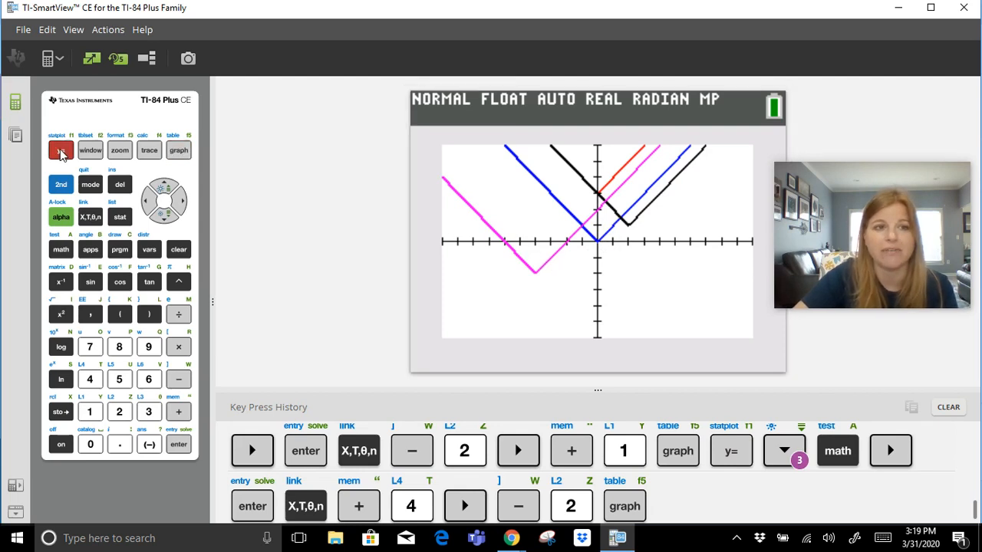
click(61, 150)
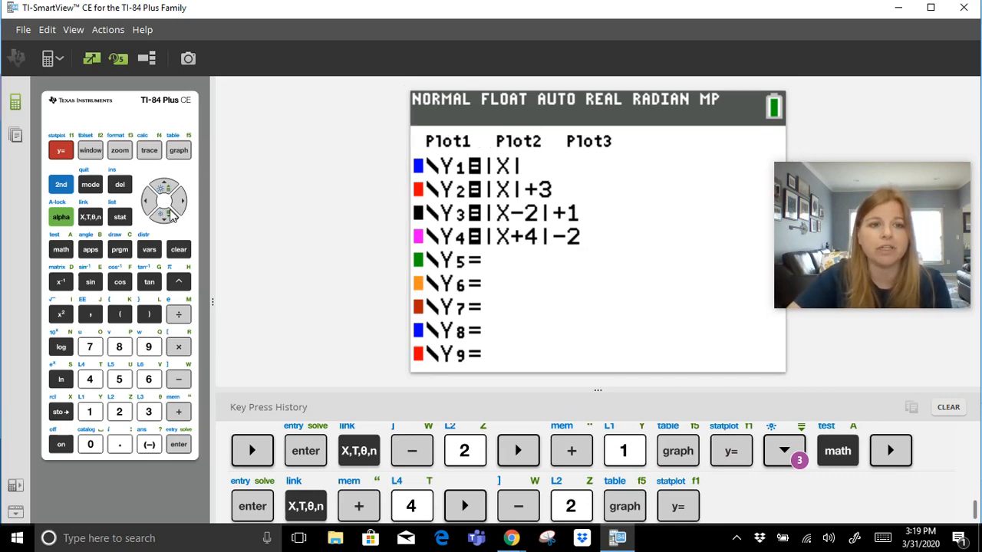
Step: Clear Y2, Y3 and Y4, then redefine Y2 as 2abs(X)
click(178, 249)
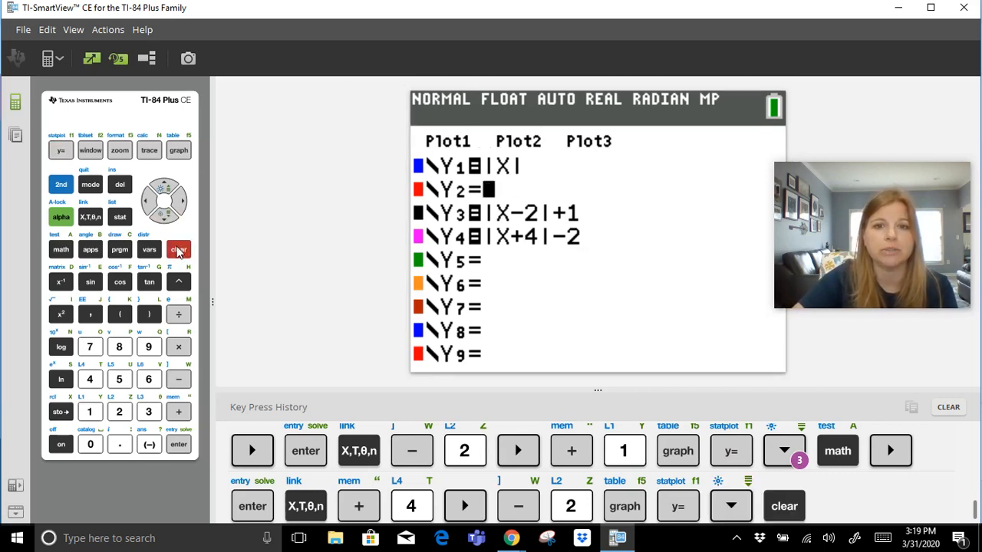
click(178, 249)
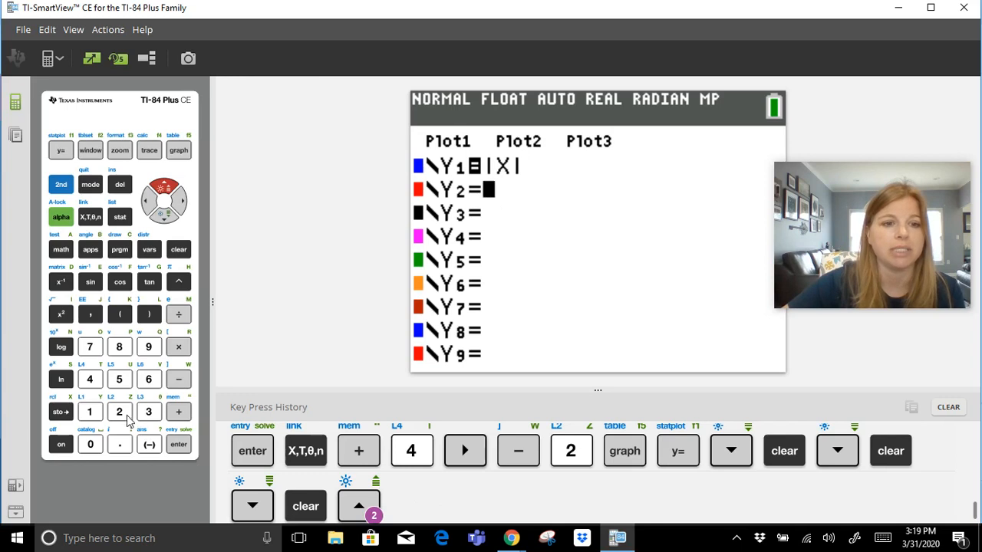
click(61, 249)
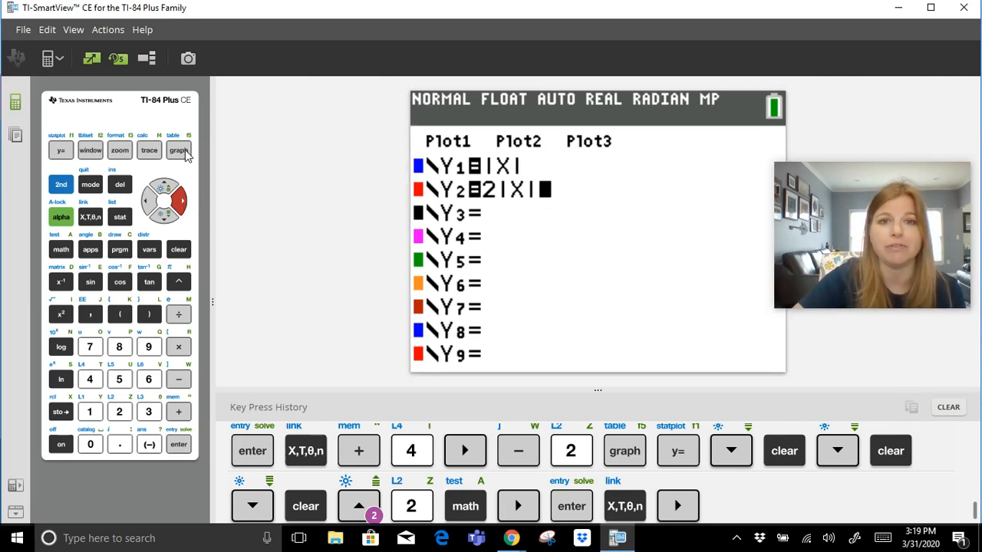
Step: Graph |X| and the narrower 2|X| through the origin, then return to the equation list
click(178, 150)
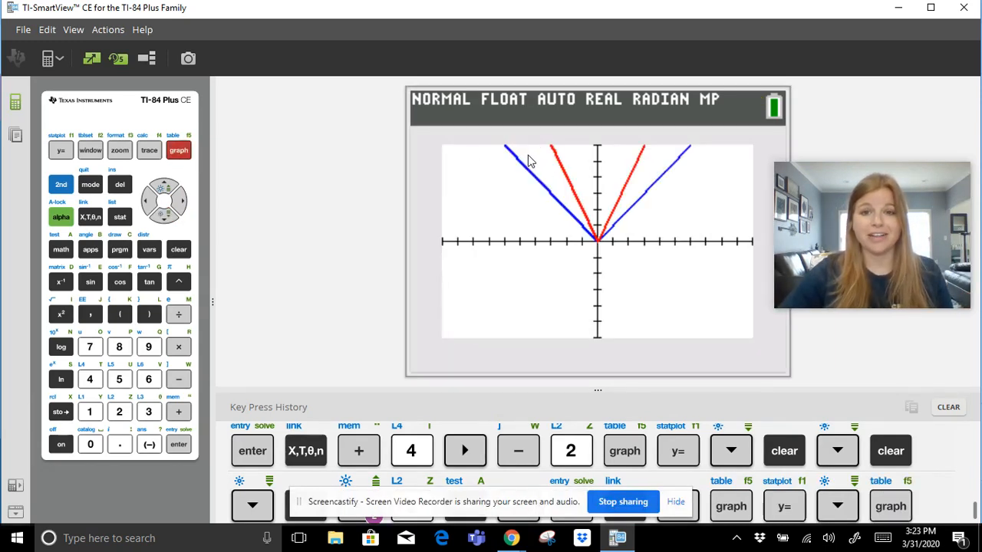
mouse_move(623, 177)
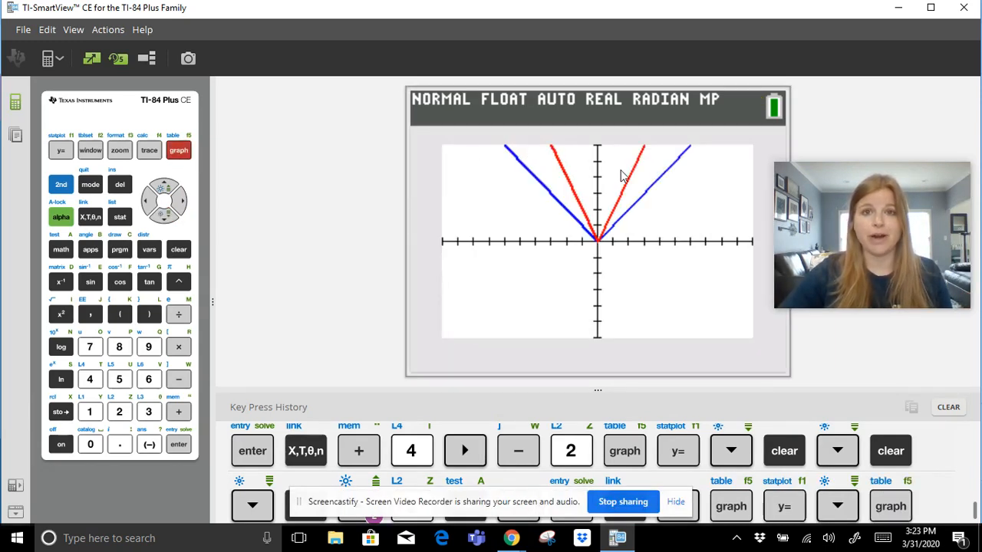
mouse_move(737, 223)
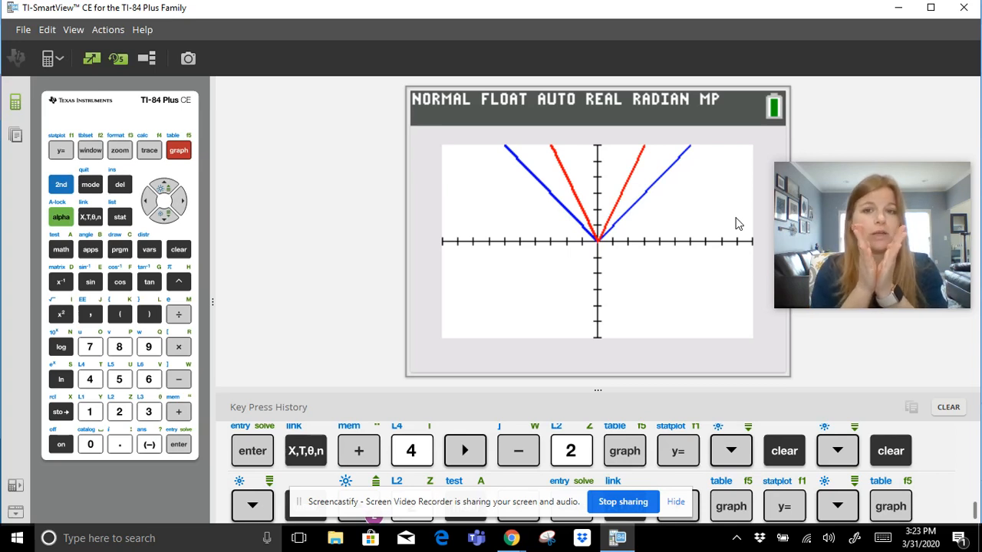
click(62, 150)
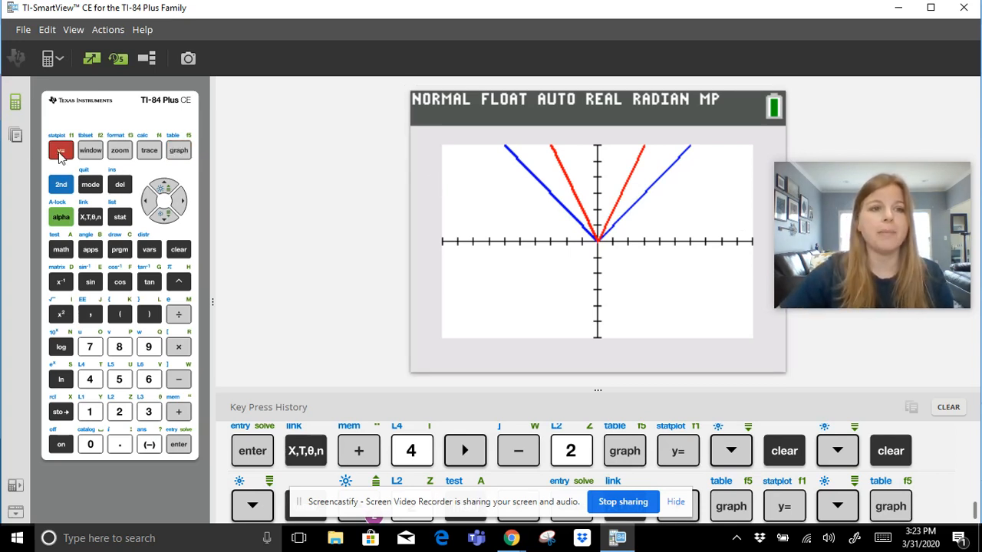
Step: Enter Y3 = 0.5abs(X) in the equation list below |X| and 2|X|
click(61, 150)
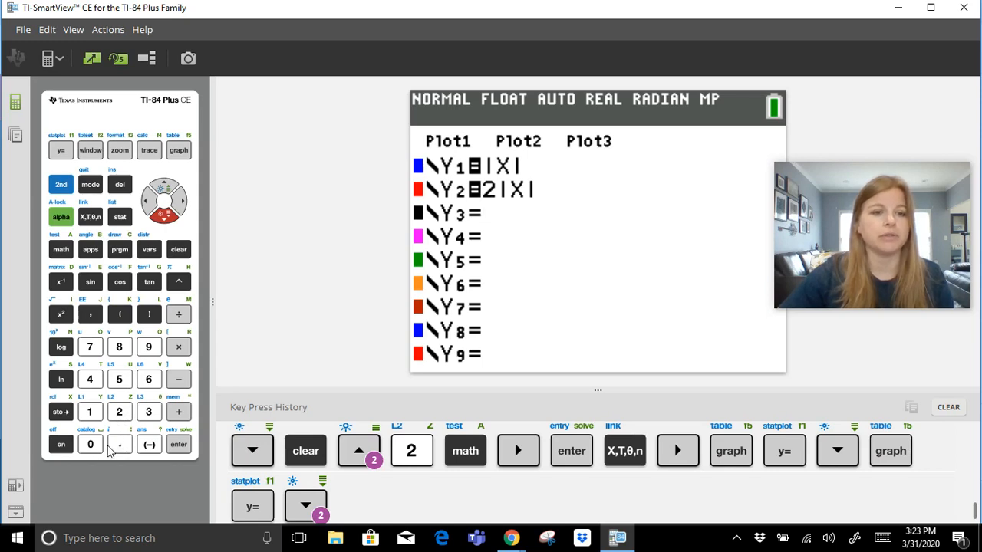
click(119, 379)
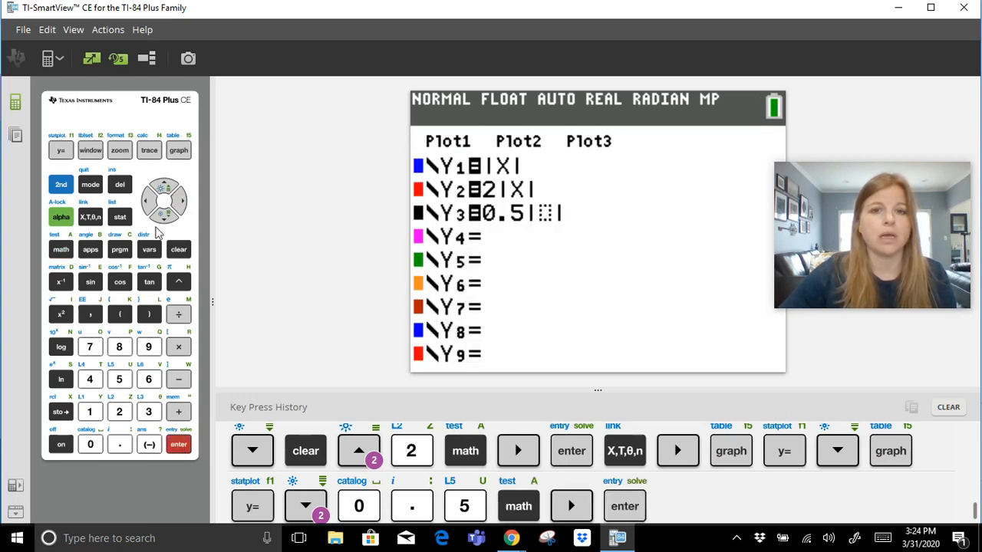
click(182, 201)
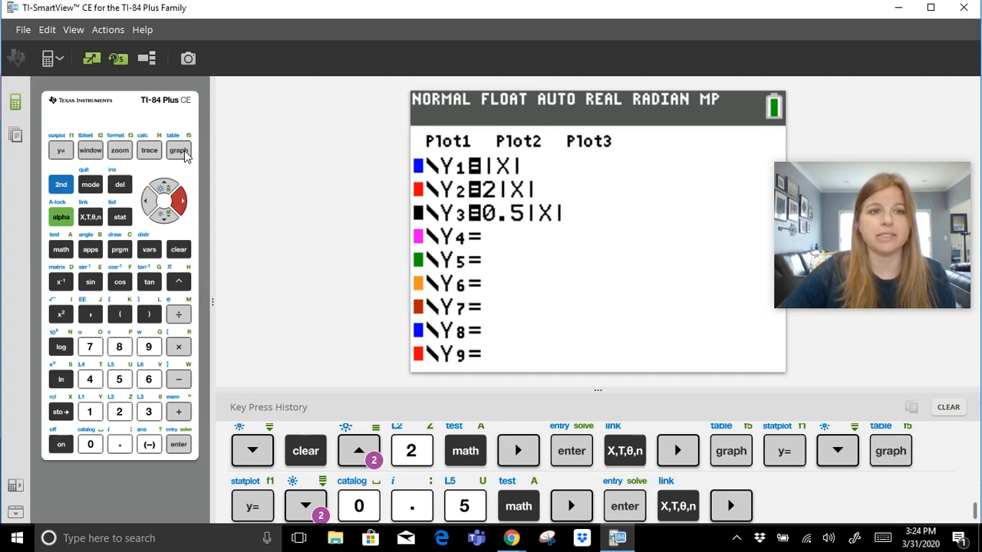
Step: Graph the three functions so 0.5|X| appears as a wider black V
click(178, 151)
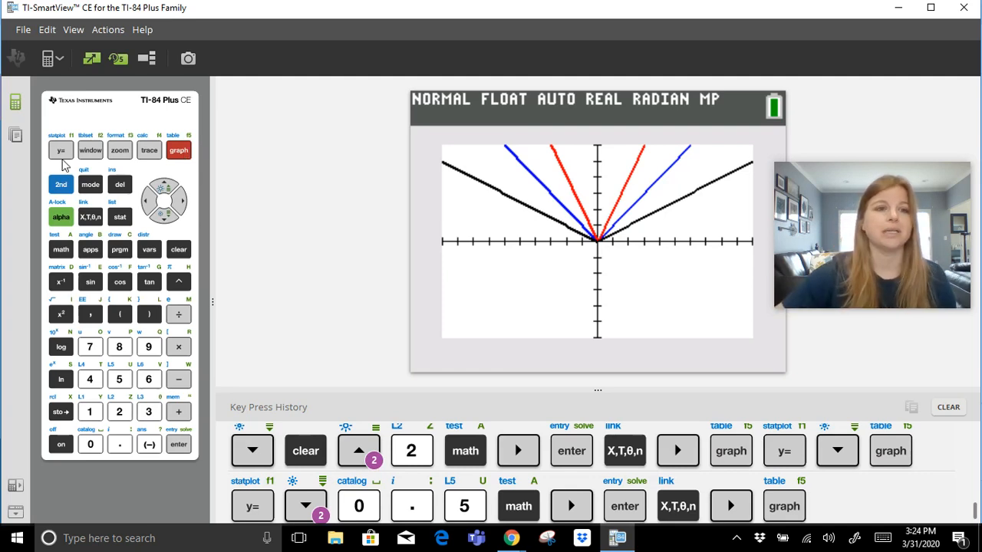
Step: Enter Y4 = -2abs(X) as the fourth function in the equation list
click(61, 150)
text(-2)
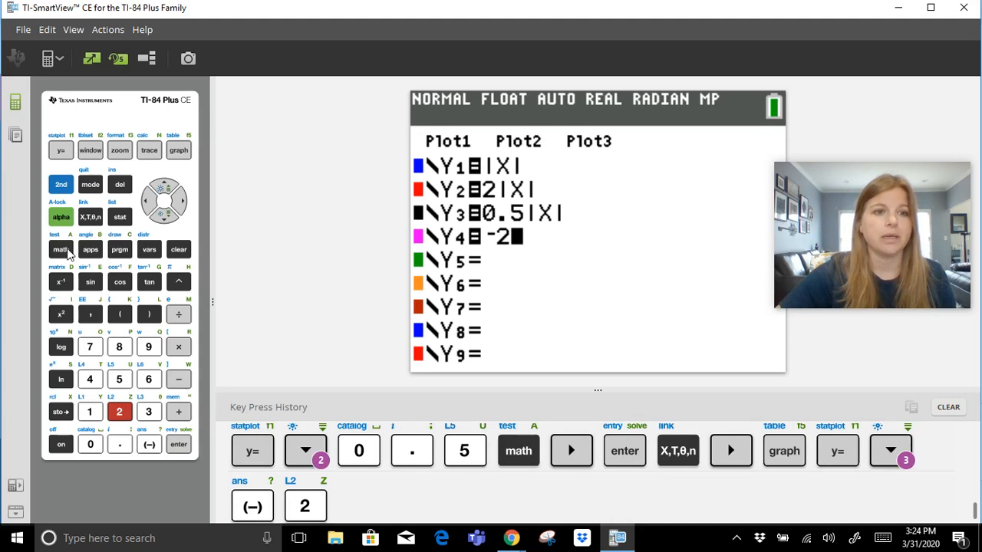
click(62, 248)
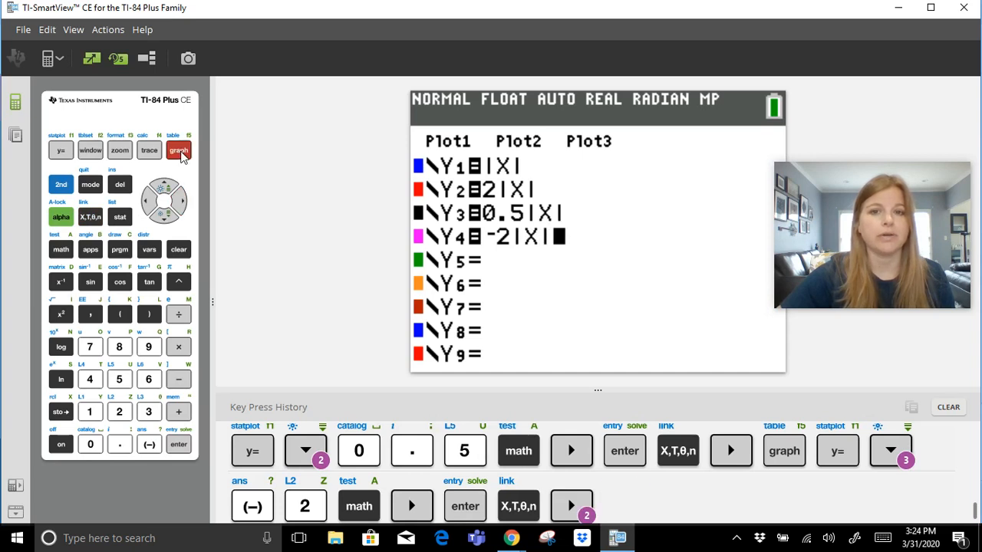
Step: Graph -2|X| as a downward pink V, trace along it, and return to the equation list
click(178, 150)
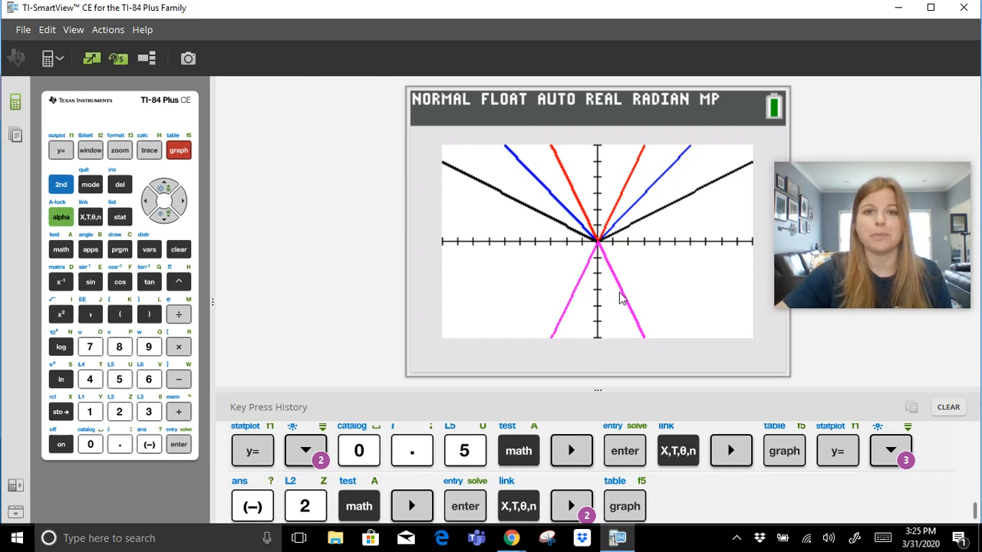
mouse_move(562, 151)
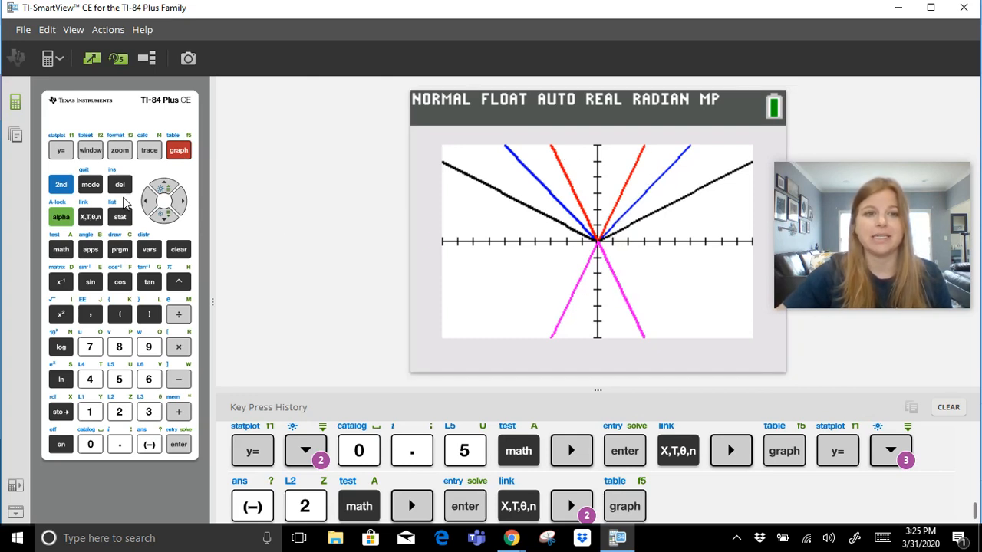
click(149, 150)
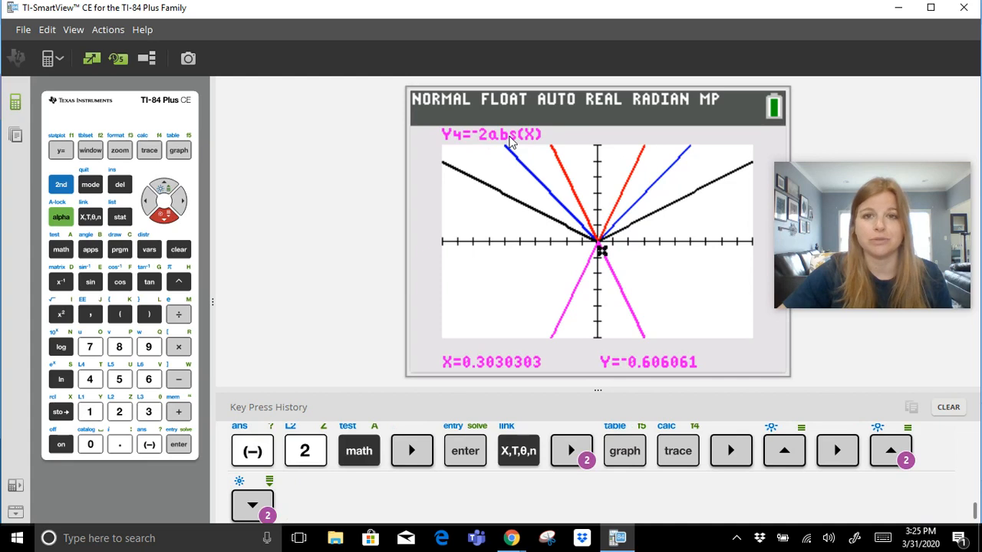
click(61, 150)
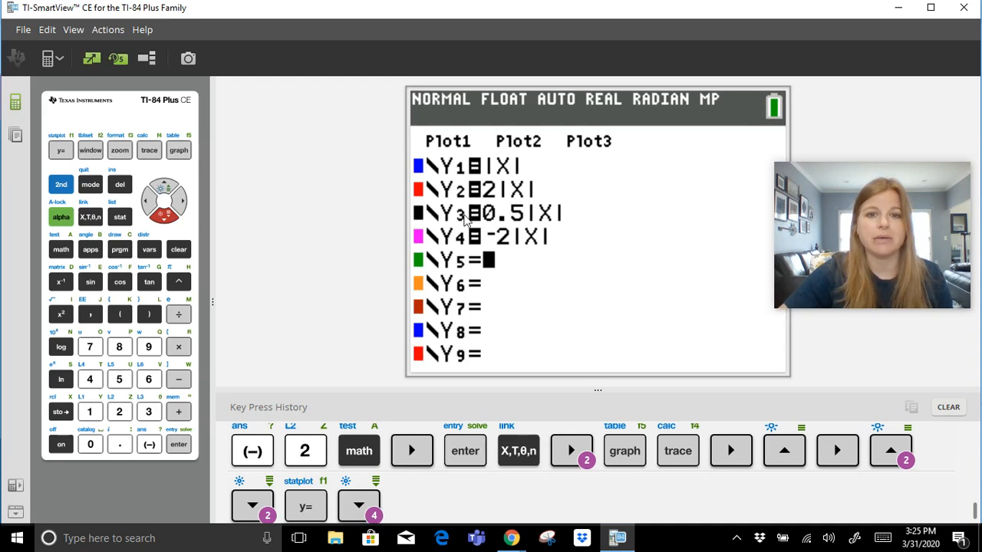
Step: Enter Y5 = -0.5abs(X) as the fifth function
click(149, 445)
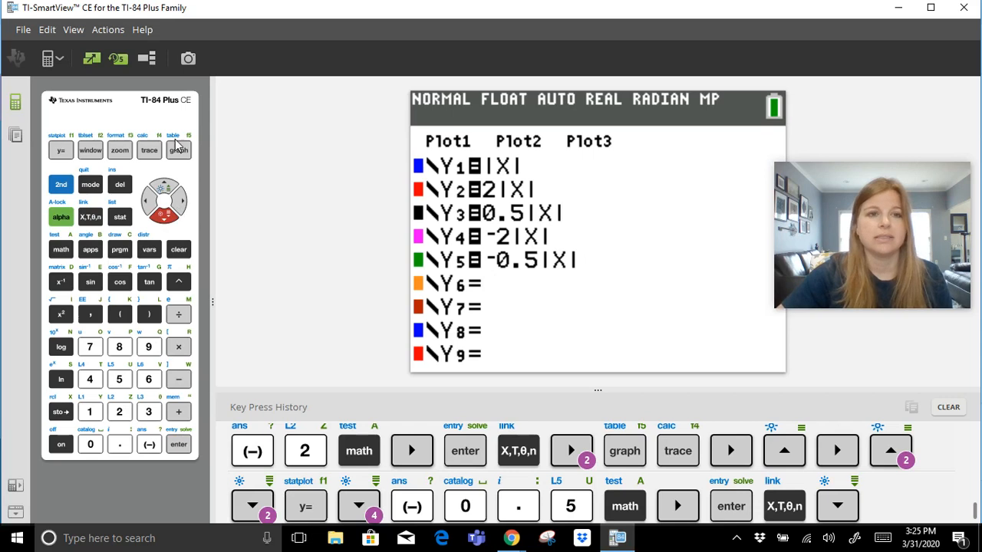
Step: Graph -0.5|X| as a wide green downward V, then return to the equation list at Y6
click(178, 151)
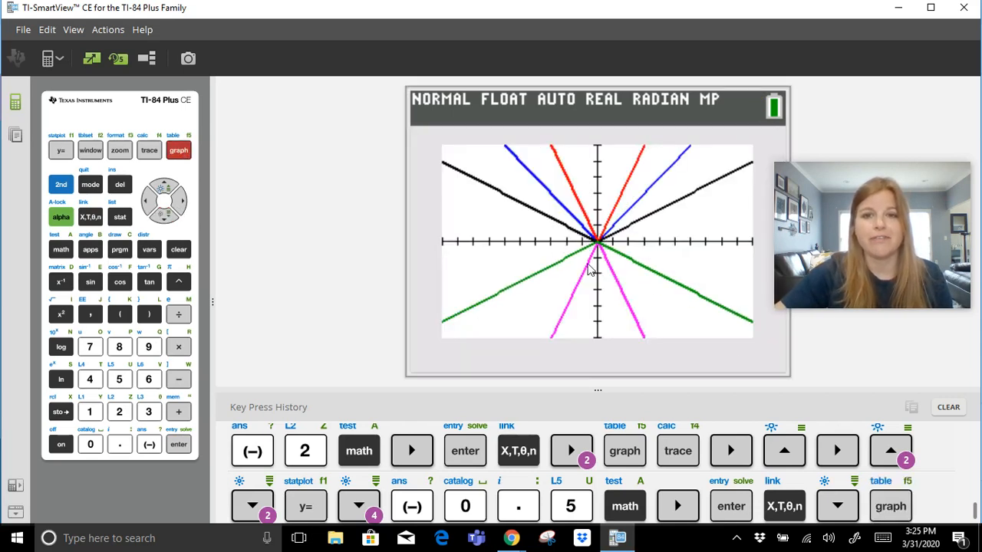
mouse_move(652, 227)
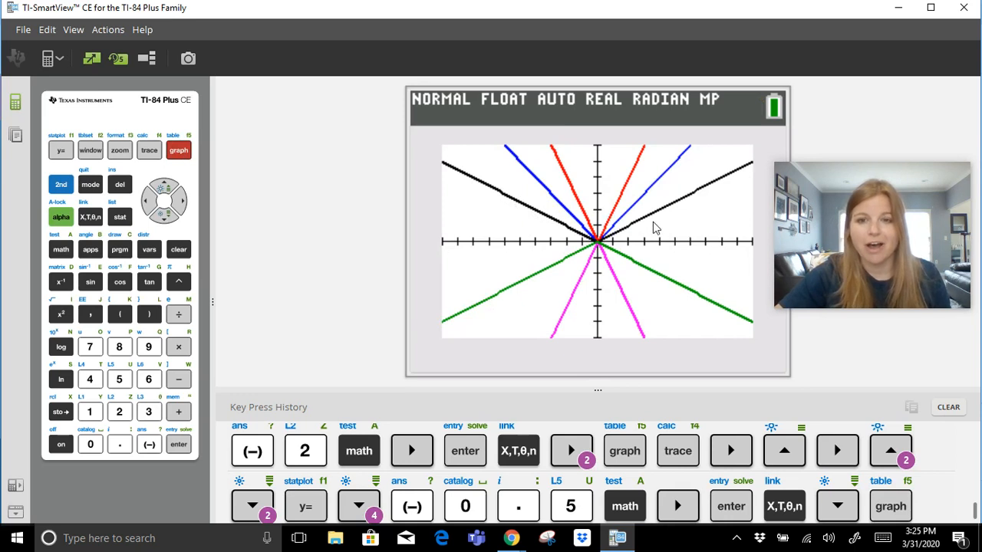
mouse_move(555, 233)
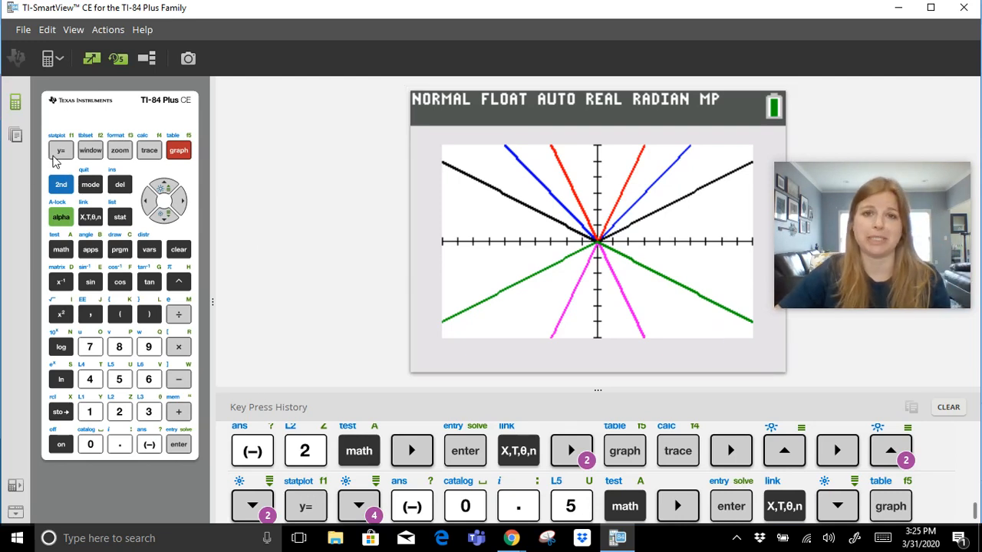
click(62, 150)
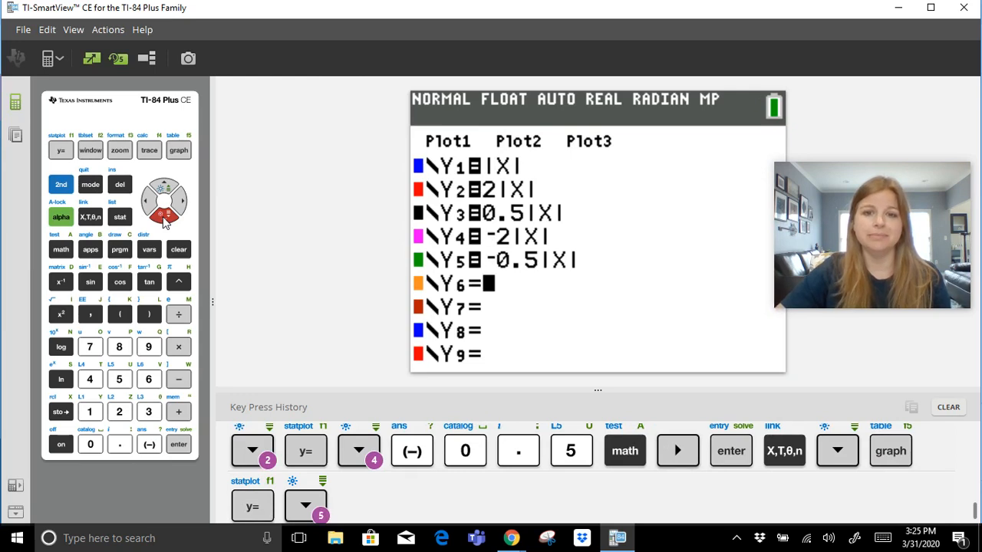
mouse_move(151, 448)
text(3)
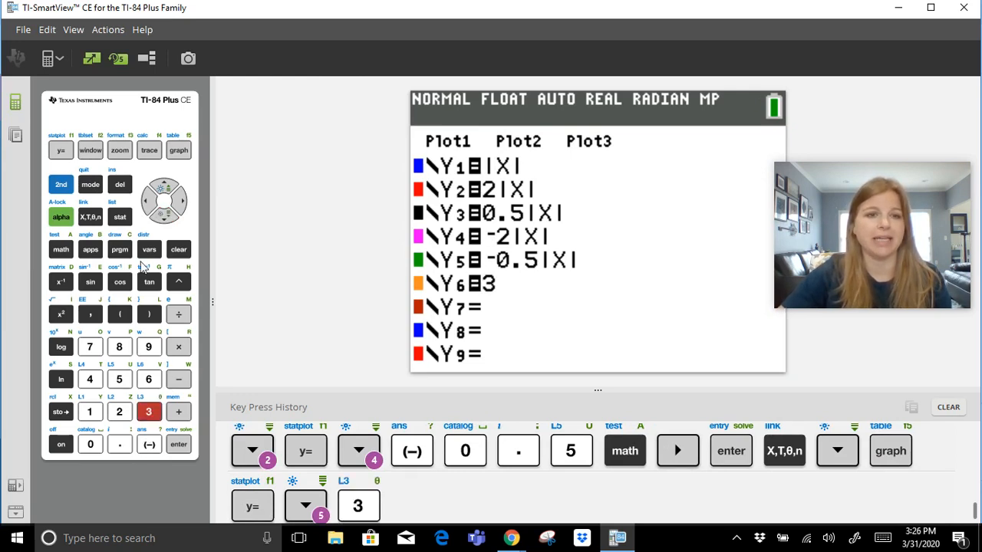
Step: Enter Y6 = 3abs(X), reaching abs( from MATH > NUM after leaving the APPS menu
click(89, 248)
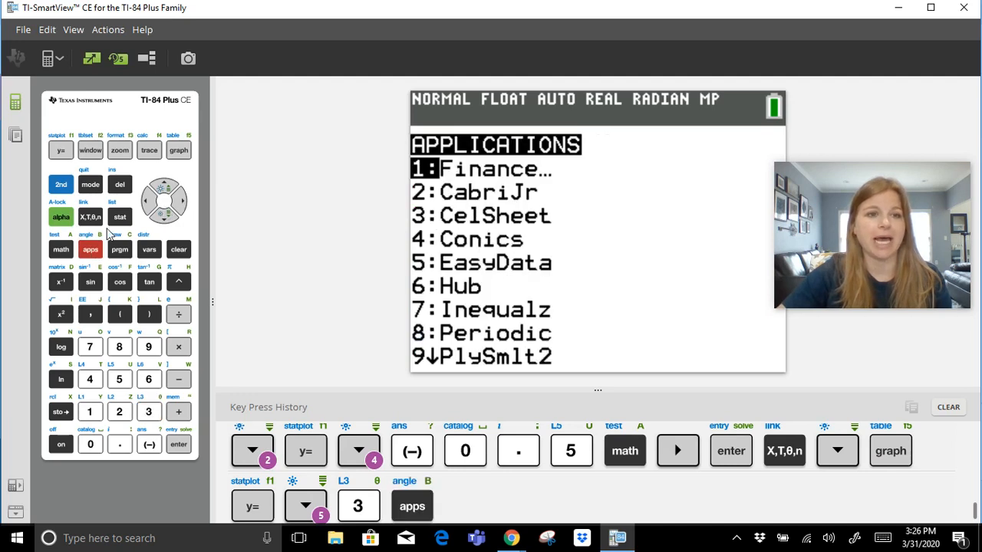
click(61, 249)
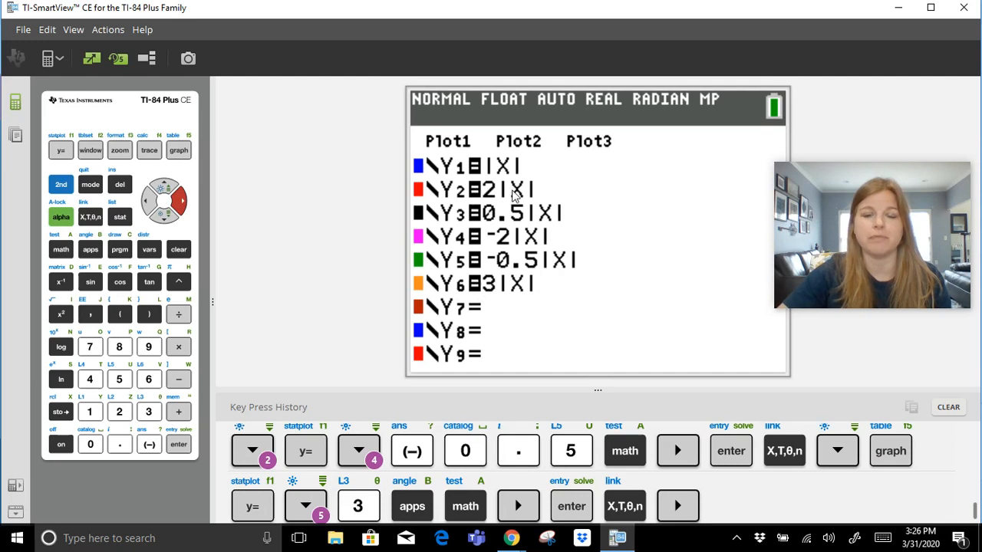
Step: Graph 3|X| as a steep orange V, then return to the equation list at Y7
click(178, 151)
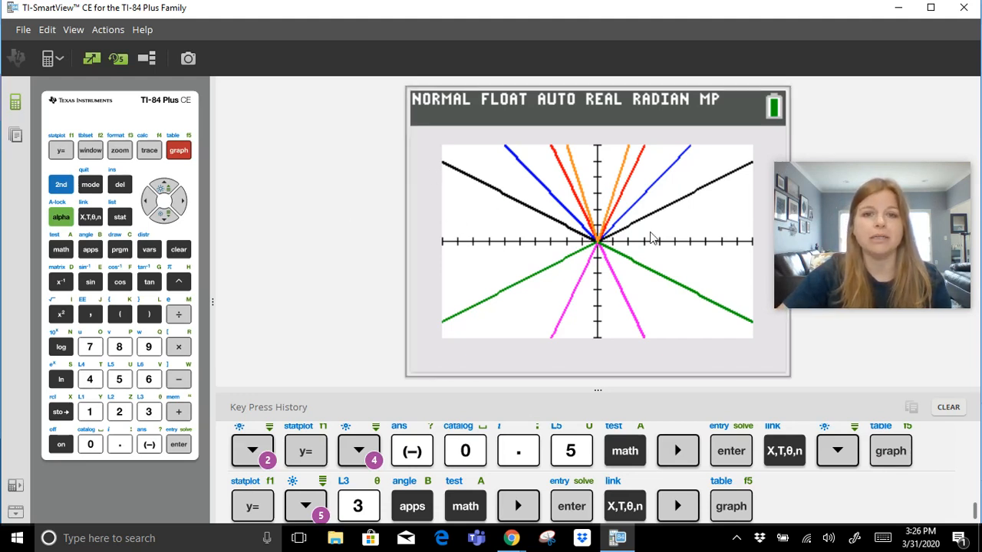
mouse_move(571, 253)
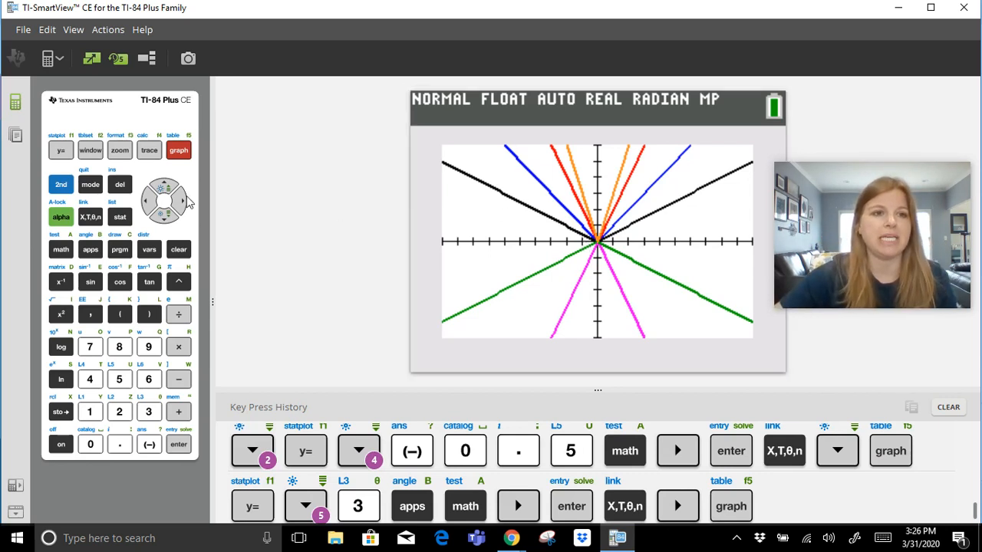
click(61, 151)
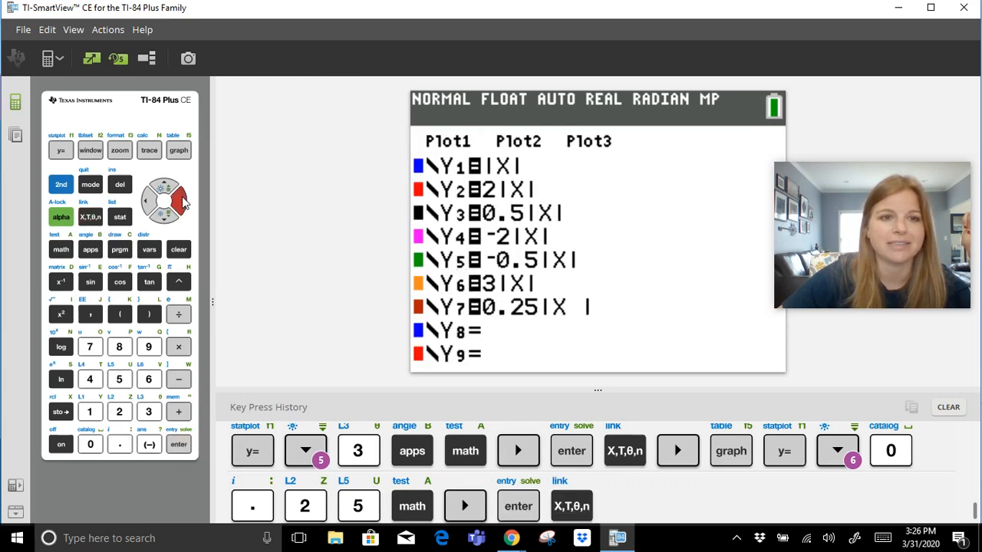
Step: Graph Y7 = 0.25|X| as a very wide V with the six other absolute value graphs
click(178, 150)
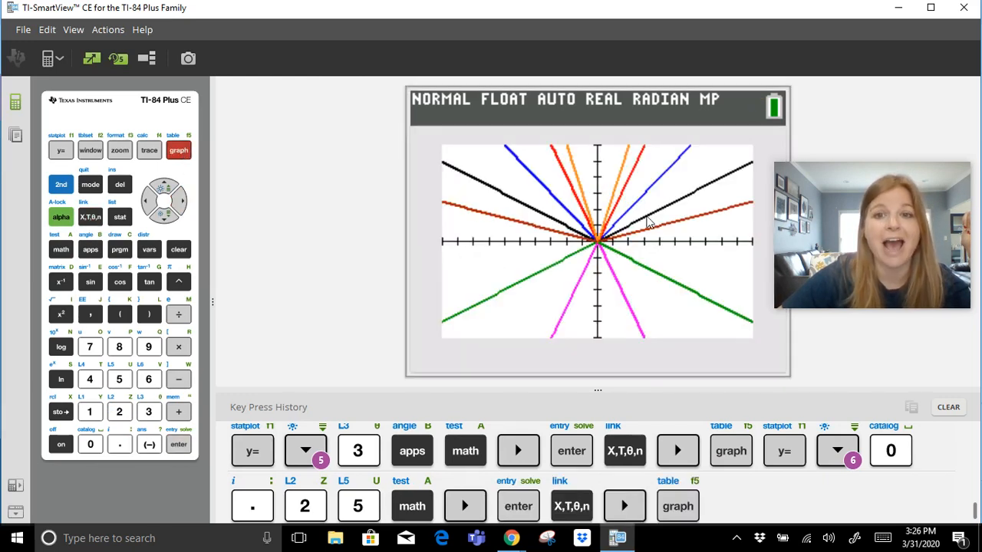